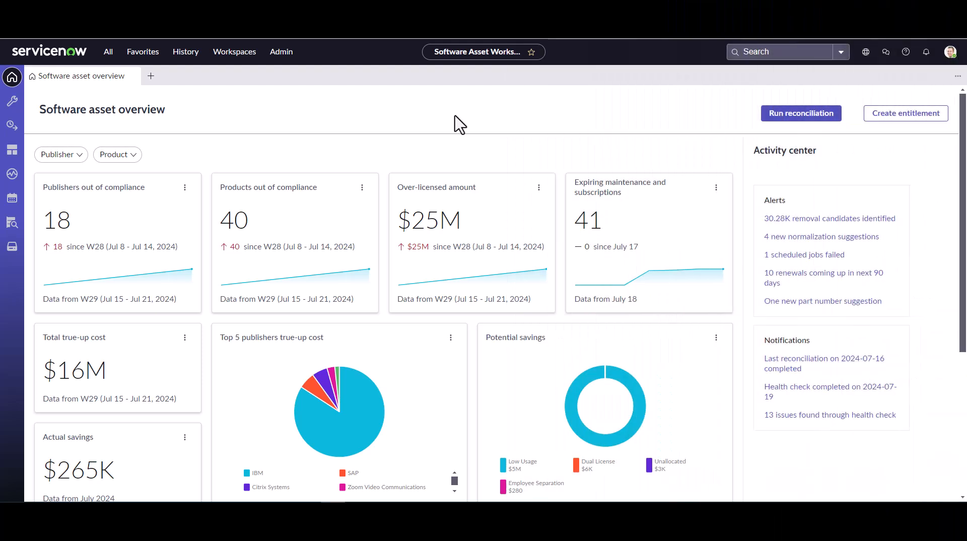
{"action": "mouse_move", "coordinate": [352, 118]}
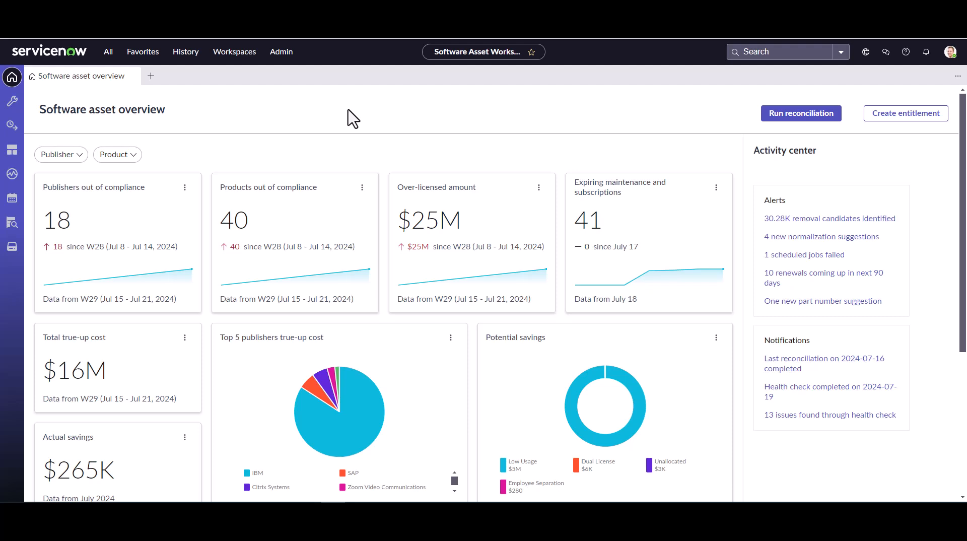
{"action": "mouse_move", "coordinate": [101, 129]}
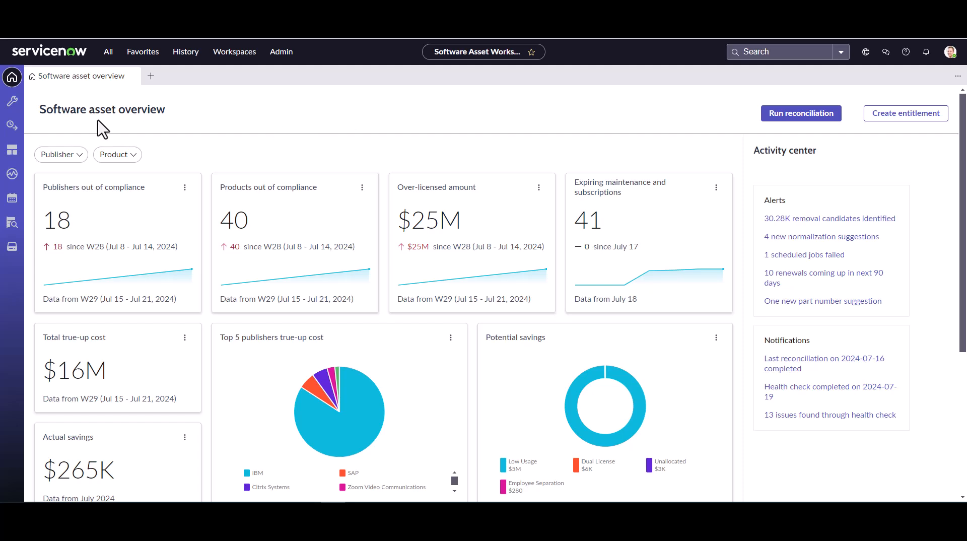
{"action": "mouse_move", "coordinate": [12, 125]}
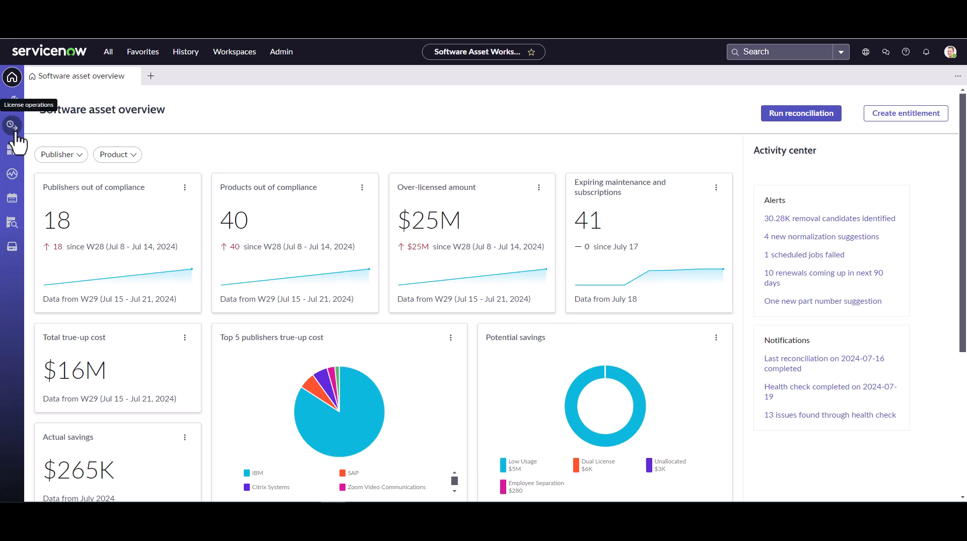
Step: In License operations, preview 'Import multiple entitlements from an Excel file', cancel, and open Entitlement import
{"action": "left_click", "coordinate": [12, 126]}
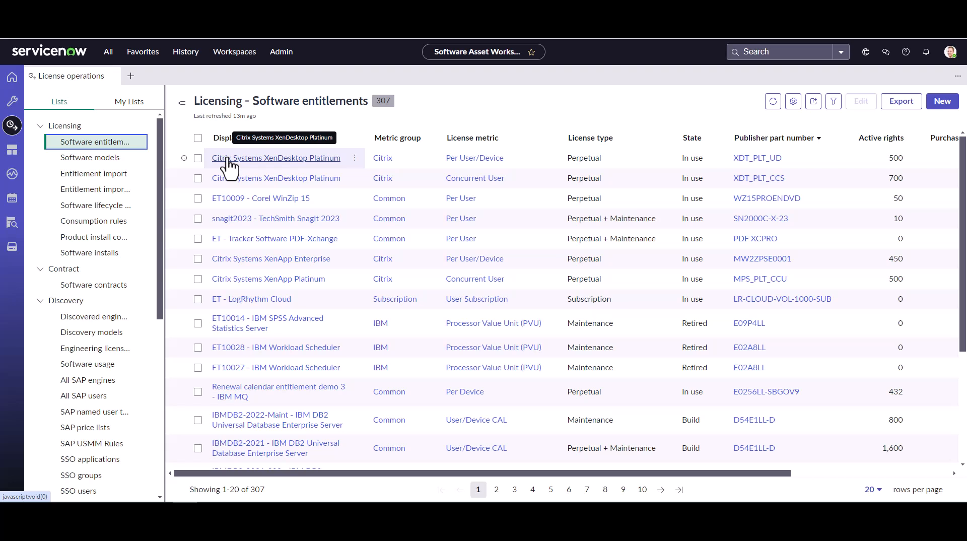
{"action": "mouse_move", "coordinate": [935, 118]}
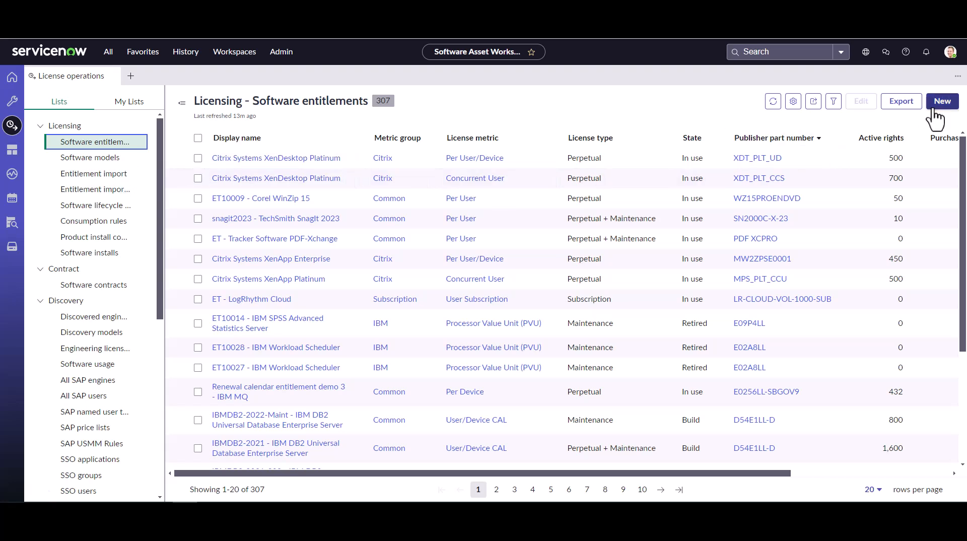
{"action": "left_click", "coordinate": [942, 101]}
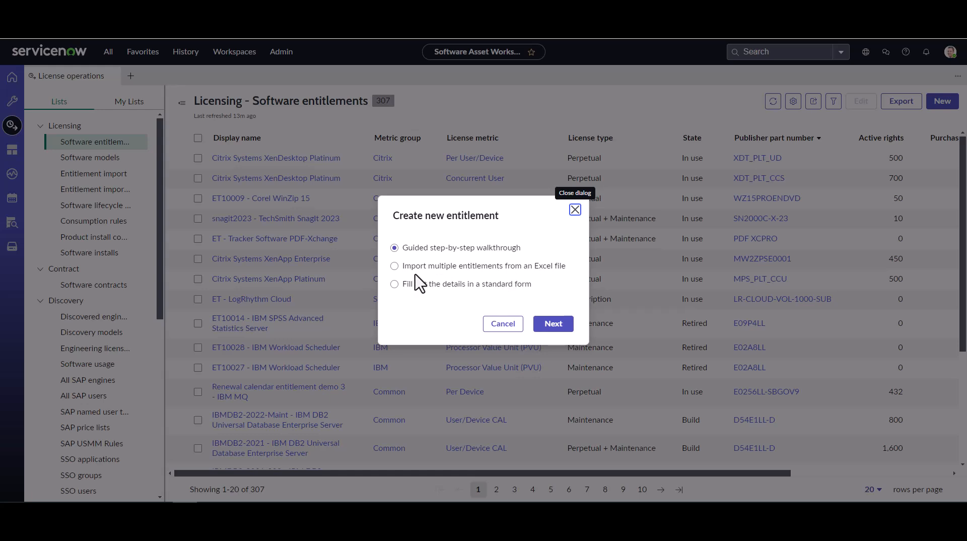
{"action": "left_click", "coordinate": [394, 266]}
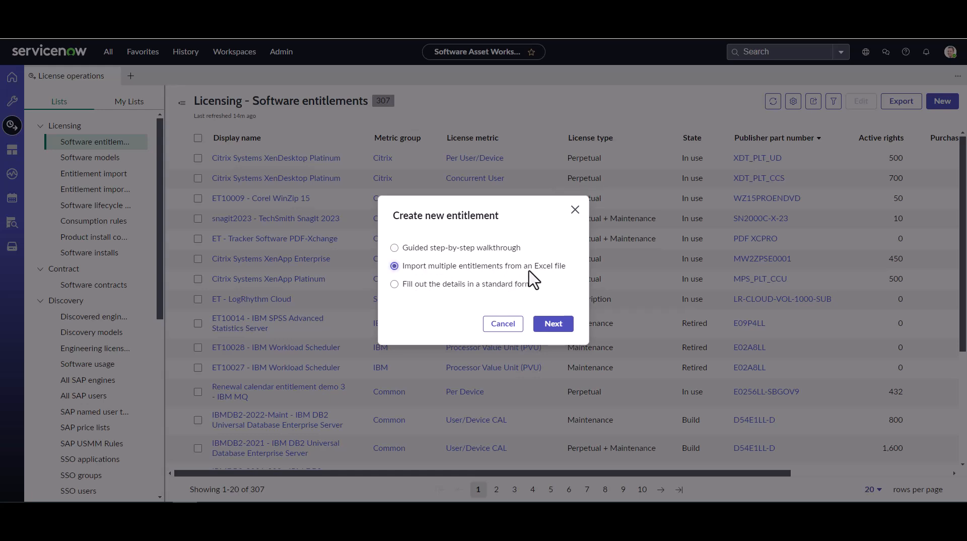
{"action": "mouse_move", "coordinate": [524, 342]}
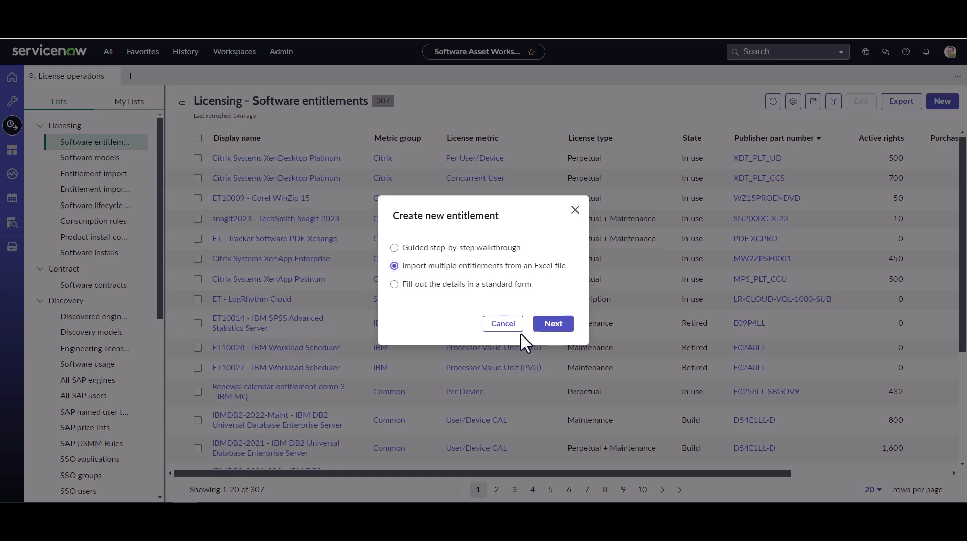
{"action": "left_click", "coordinate": [502, 323]}
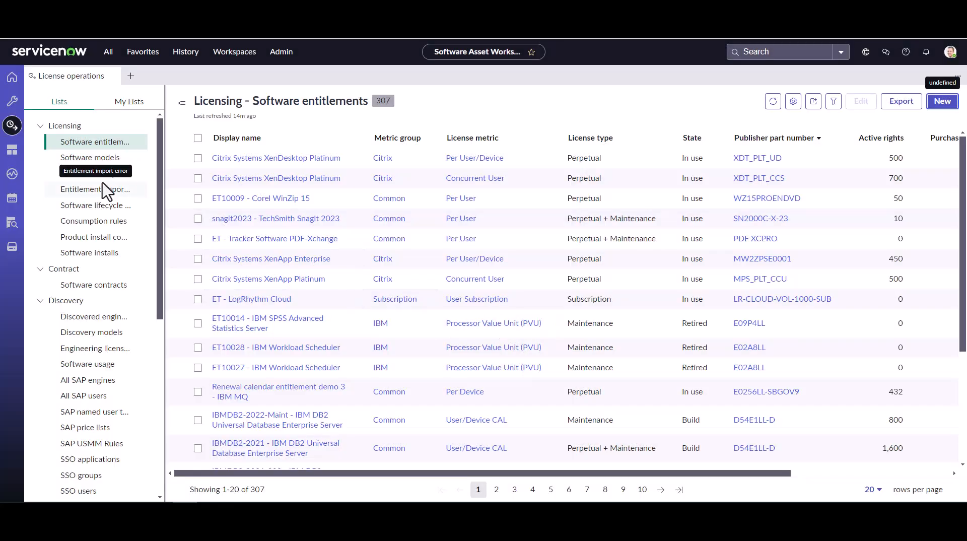
{"action": "left_click", "coordinate": [94, 174]}
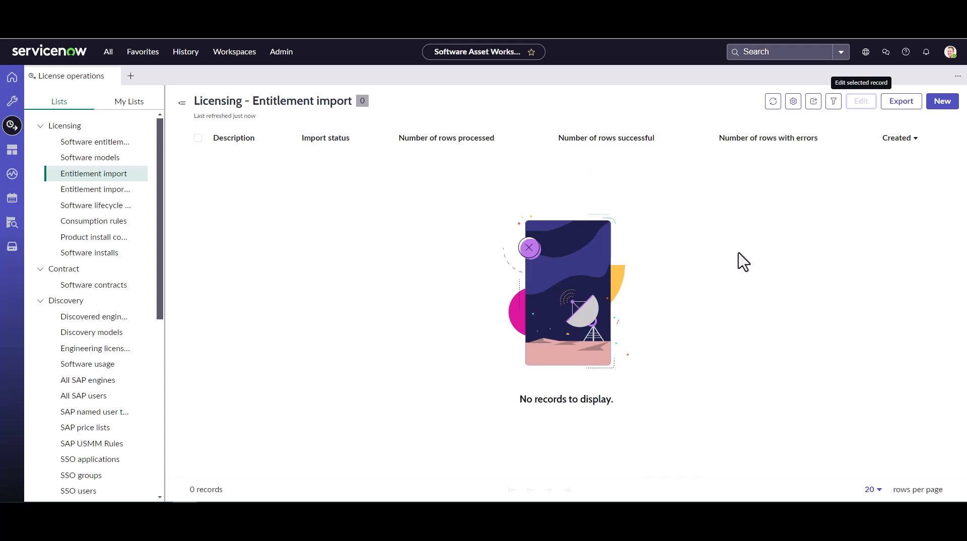
{"action": "mouse_move", "coordinate": [853, 200]}
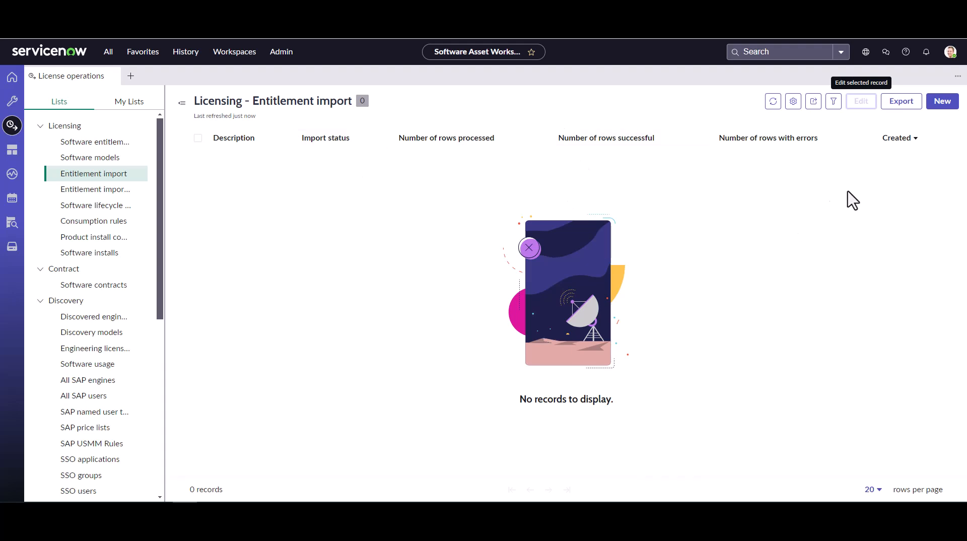
{"action": "mouse_move", "coordinate": [942, 101]}
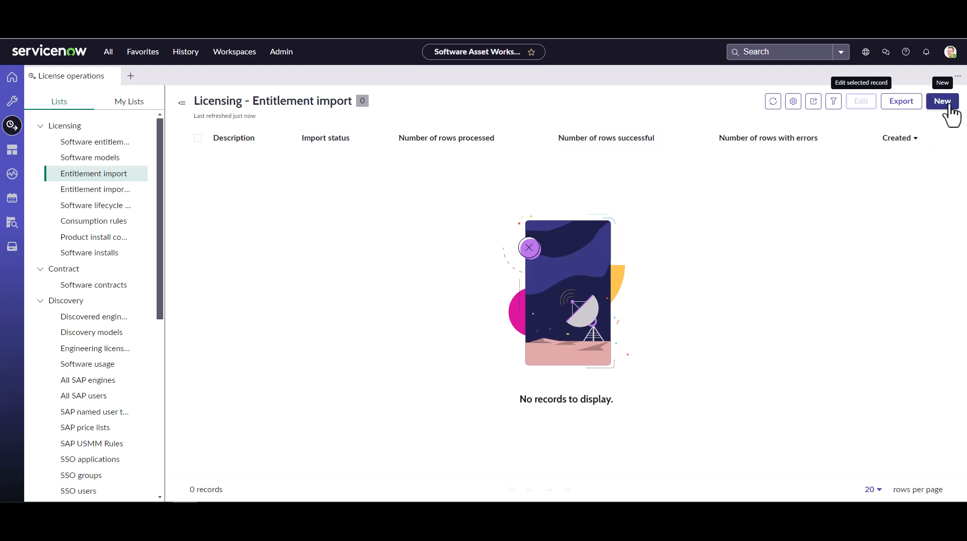
Step: Start a new entitlement import record from the Entitlement import list
{"action": "left_click", "coordinate": [942, 101]}
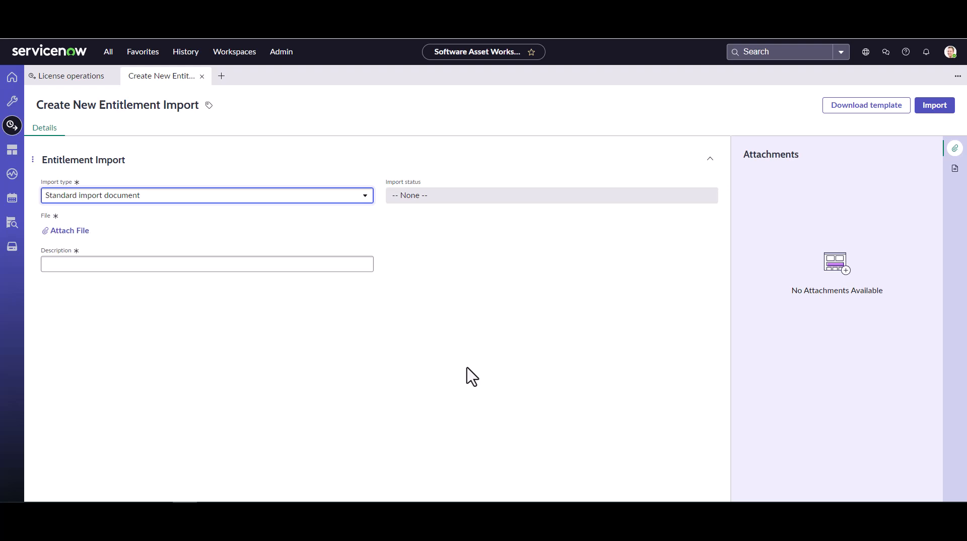
{"action": "mouse_move", "coordinate": [919, 177]}
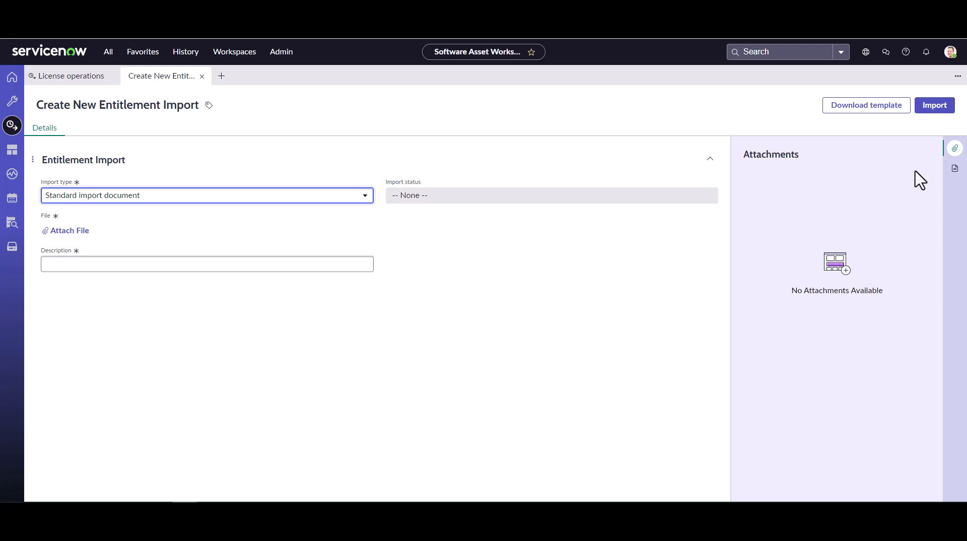
{"action": "mouse_move", "coordinate": [819, 118]}
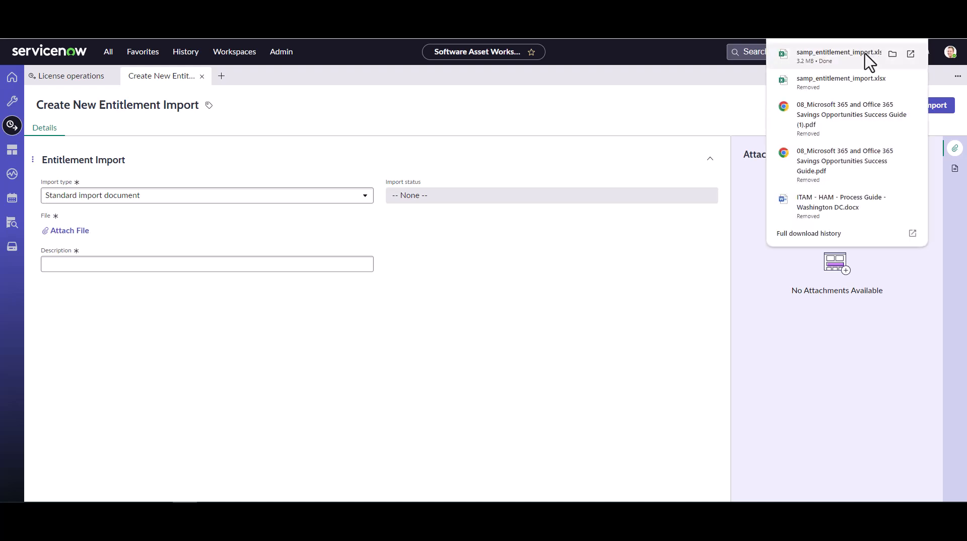
{"action": "mouse_move", "coordinate": [848, 66]}
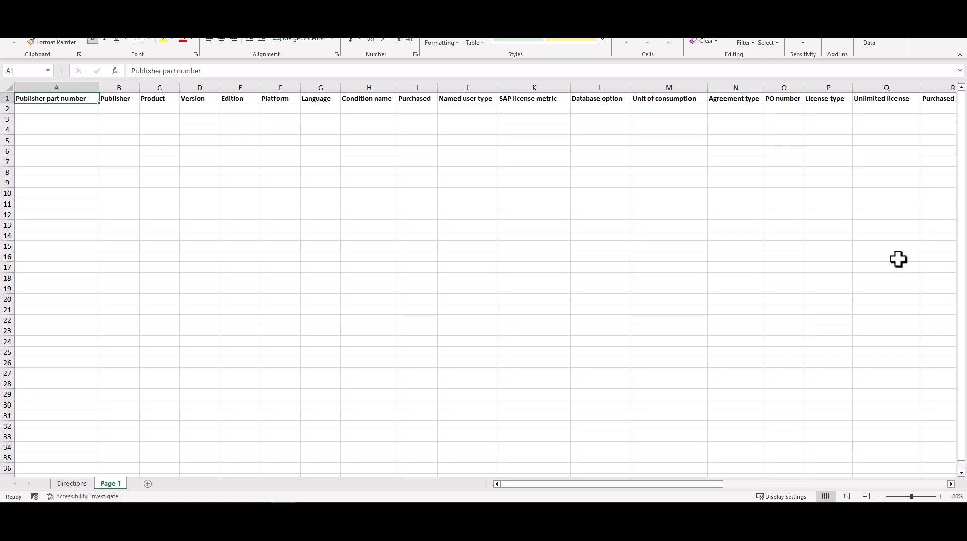
{"action": "mouse_move", "coordinate": [151, 164]}
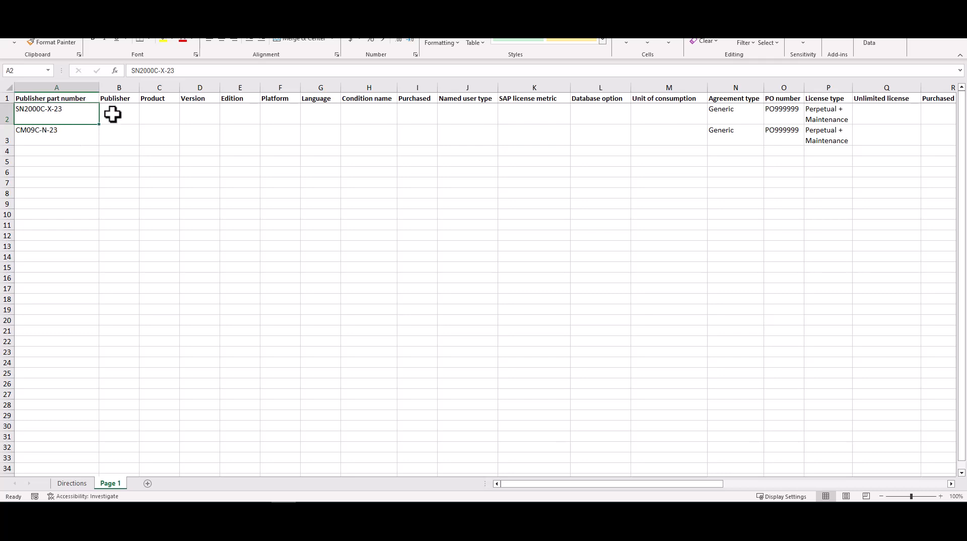
{"action": "left_click_drag", "start_coordinate": [118, 115], "coordinate": [320, 114]}
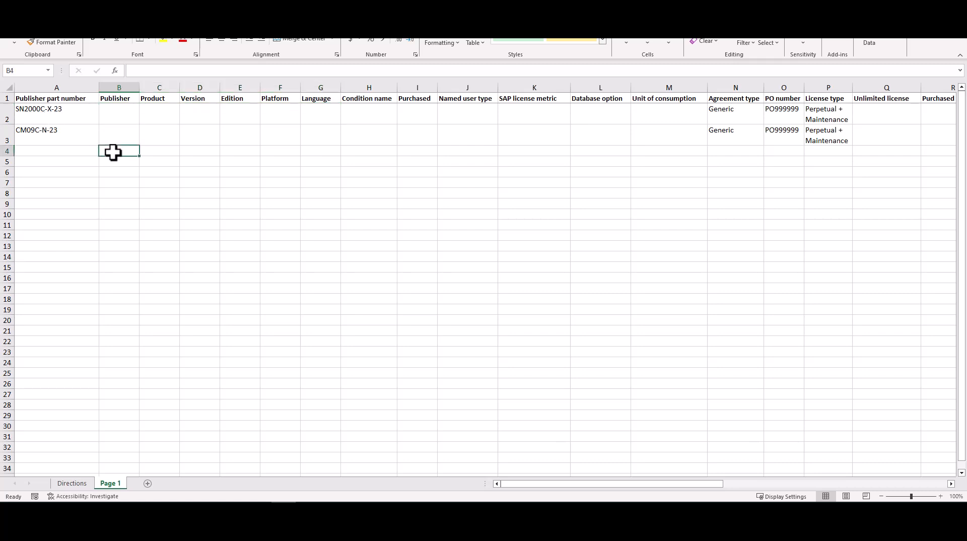
{"action": "left_click", "coordinate": [160, 152]}
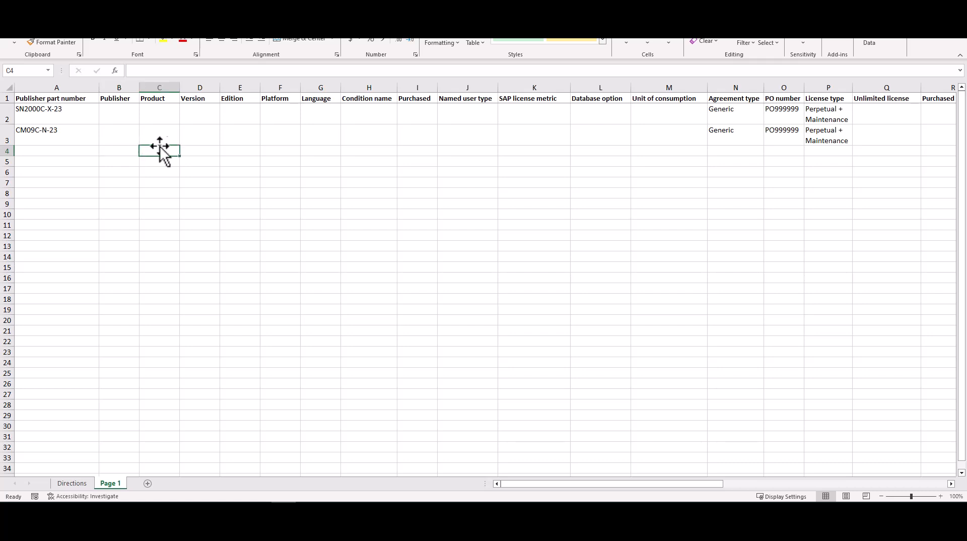
{"action": "left_click", "coordinate": [239, 151]}
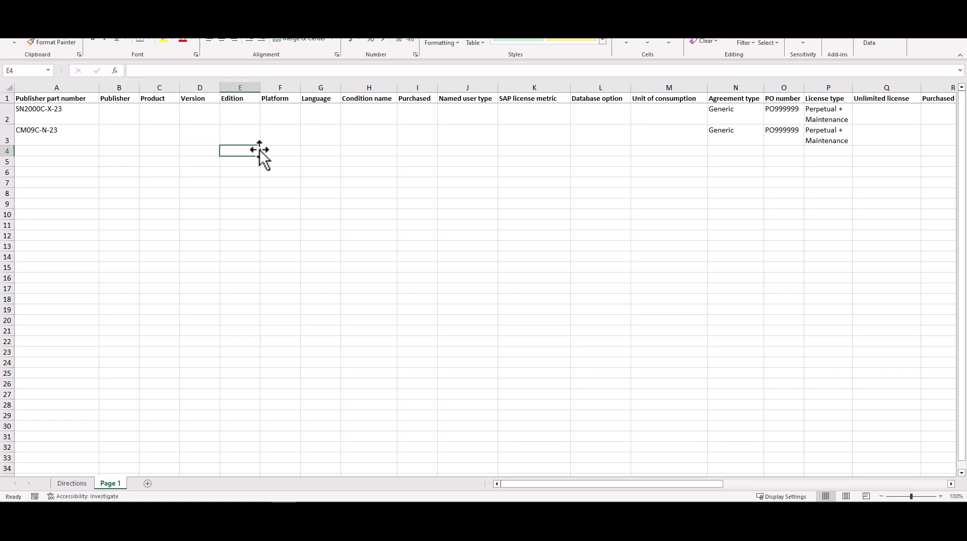
{"action": "left_click", "coordinate": [280, 152]}
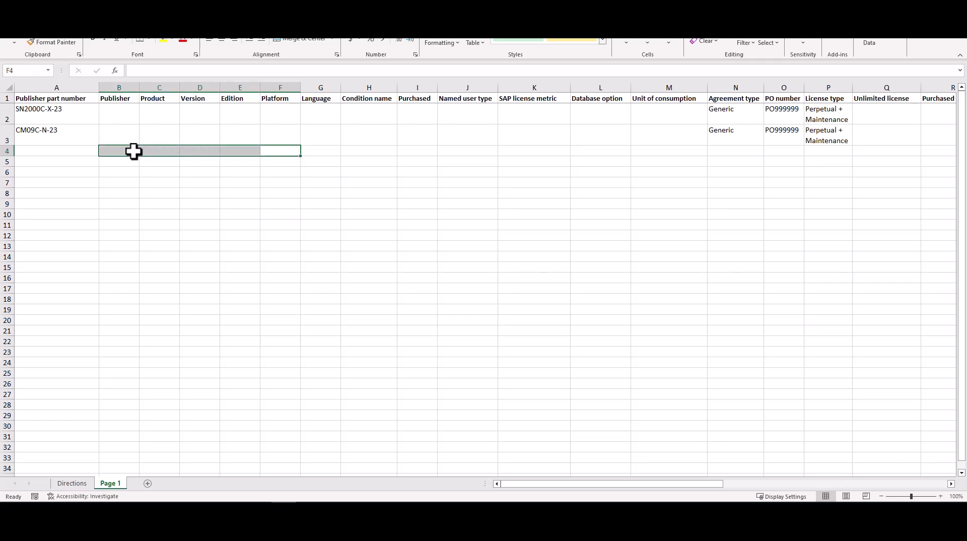
{"action": "mouse_move", "coordinate": [177, 119]}
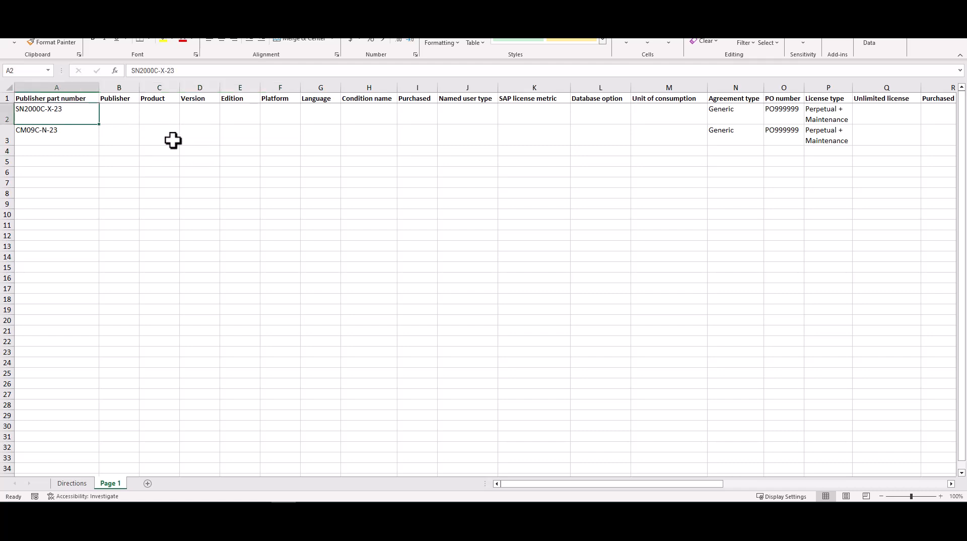
{"action": "mouse_move", "coordinate": [49, 109]}
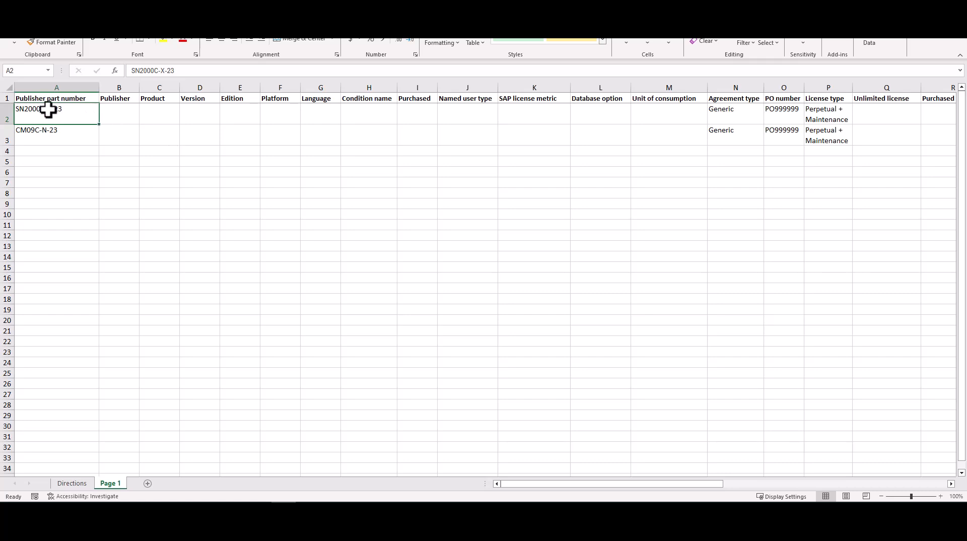
{"action": "mouse_move", "coordinate": [123, 112]}
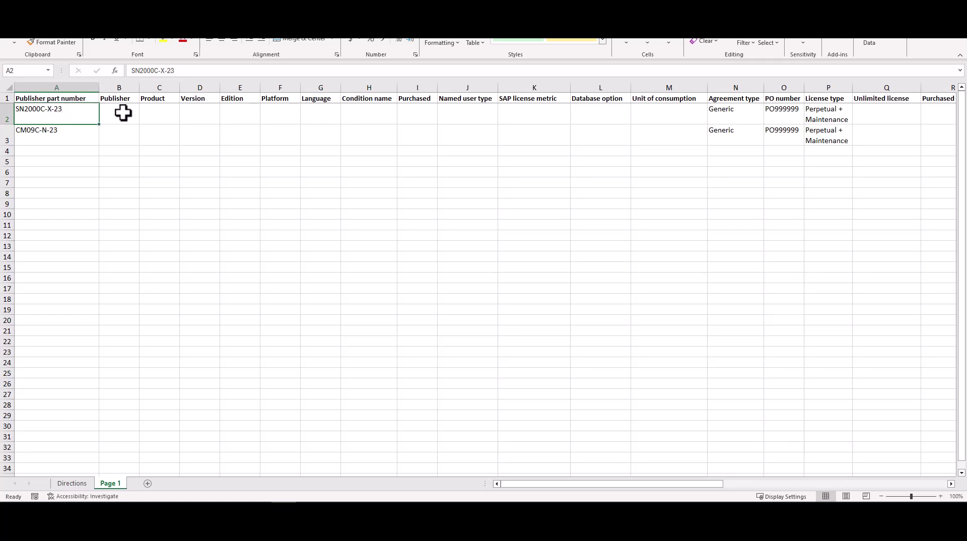
{"action": "mouse_move", "coordinate": [233, 114]}
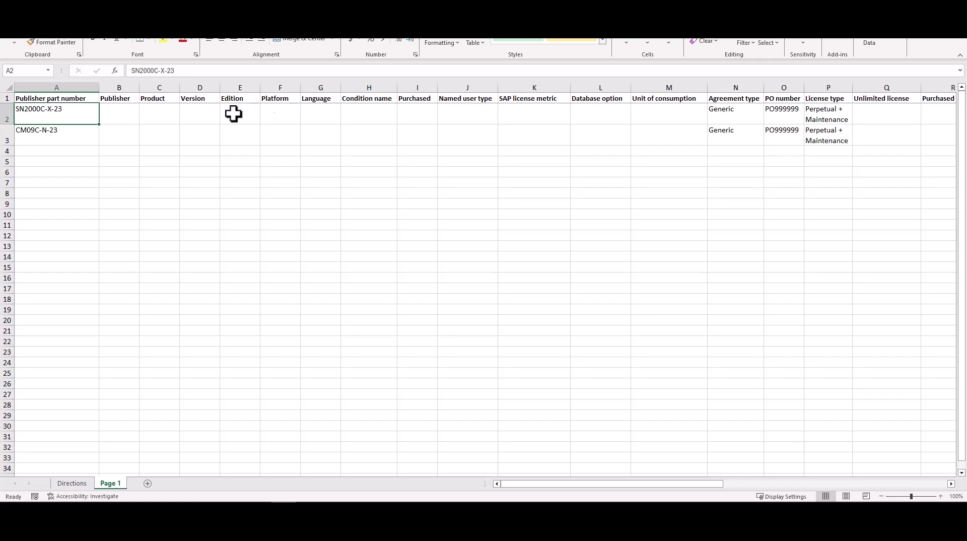
{"action": "left_click", "coordinate": [280, 114]}
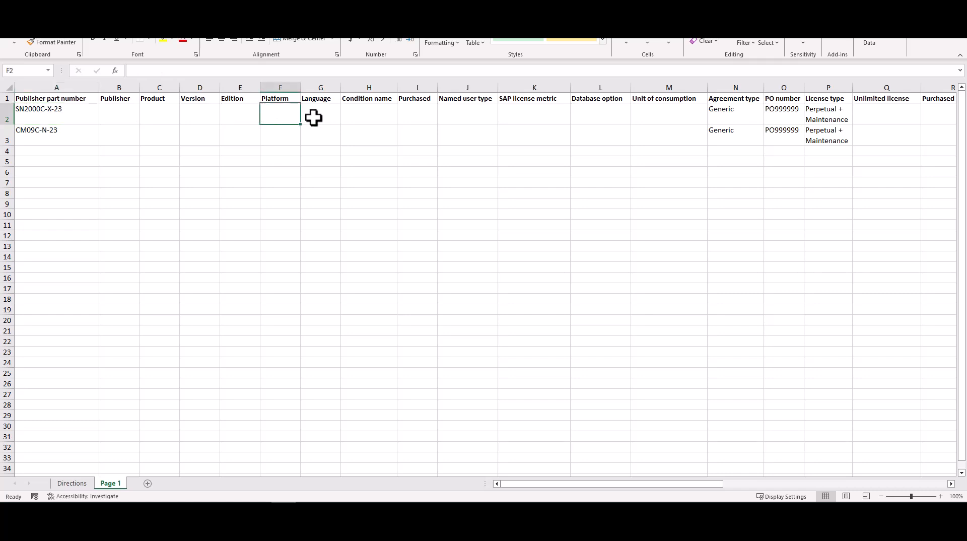
{"action": "left_click", "coordinate": [369, 115]}
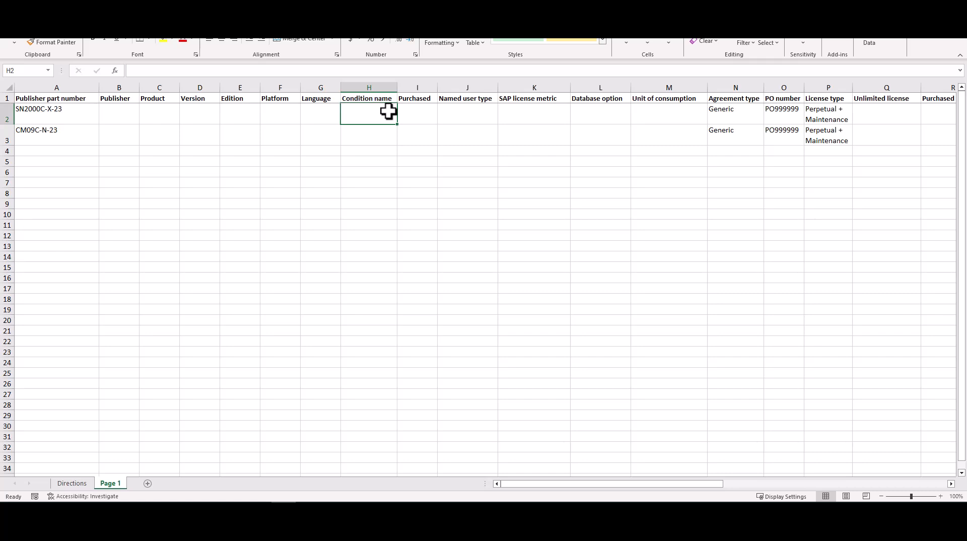
{"action": "left_click", "coordinate": [417, 113]}
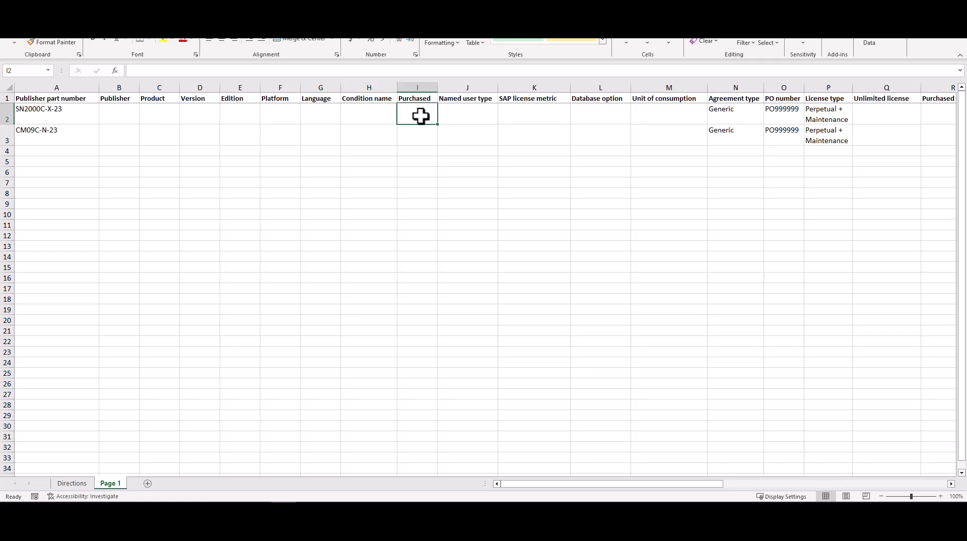
{"action": "mouse_move", "coordinate": [443, 119]}
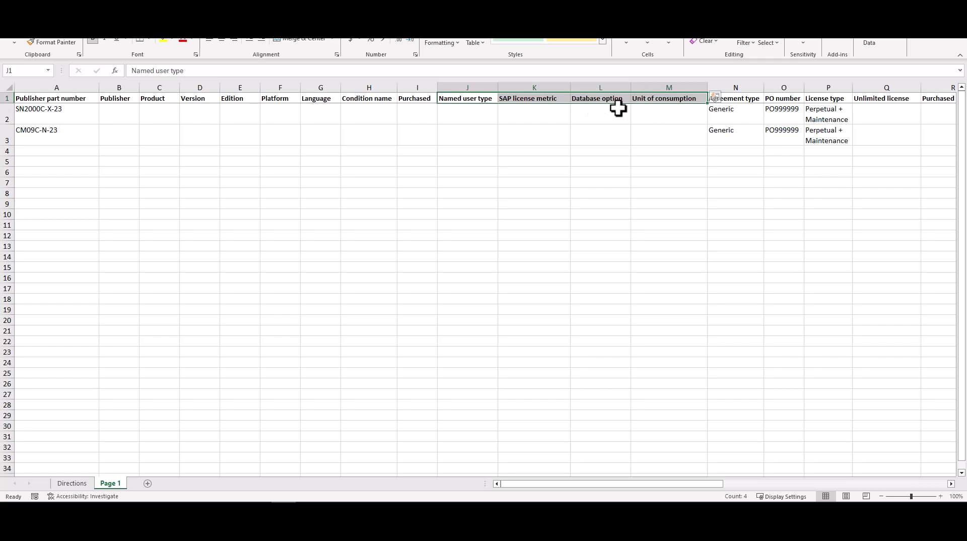
{"action": "mouse_move", "coordinate": [568, 496]}
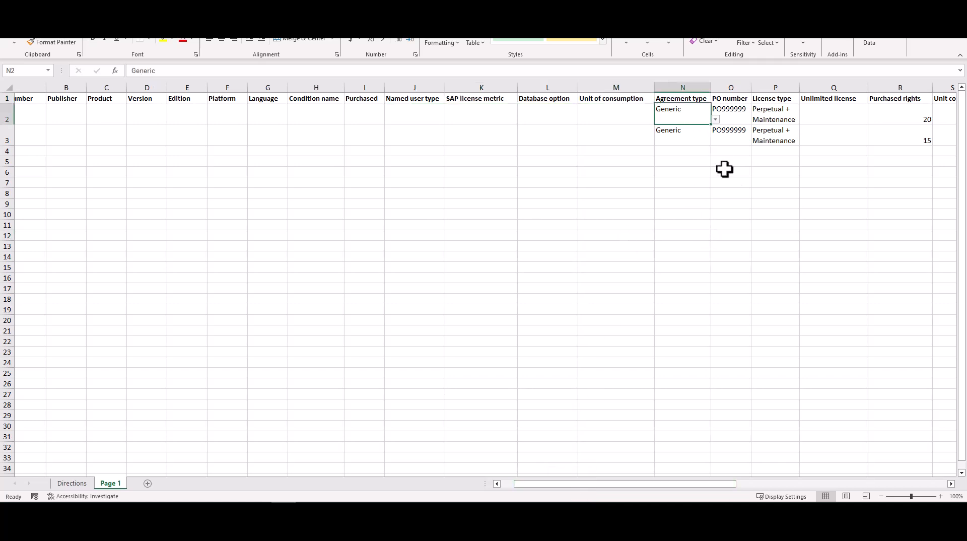
{"action": "left_click", "coordinate": [730, 113]}
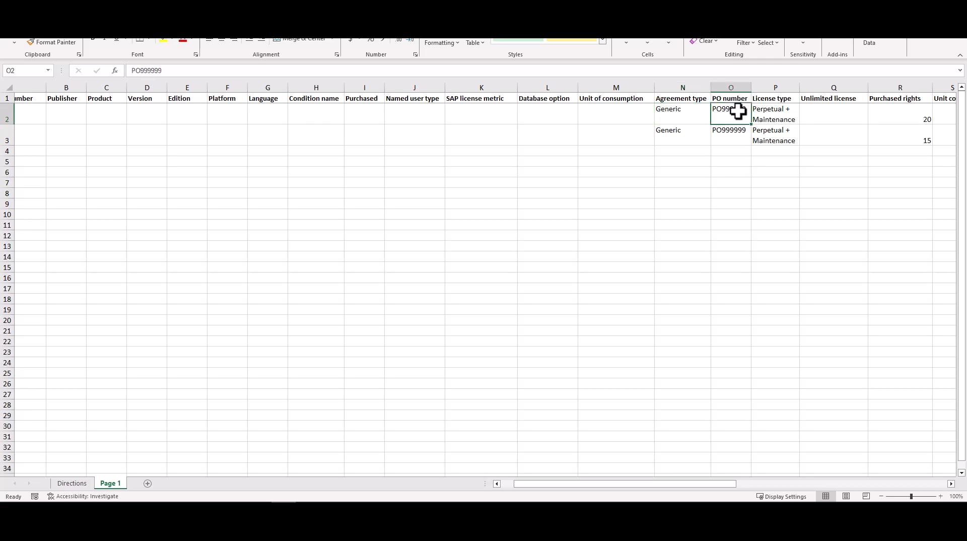
{"action": "mouse_move", "coordinate": [736, 118]}
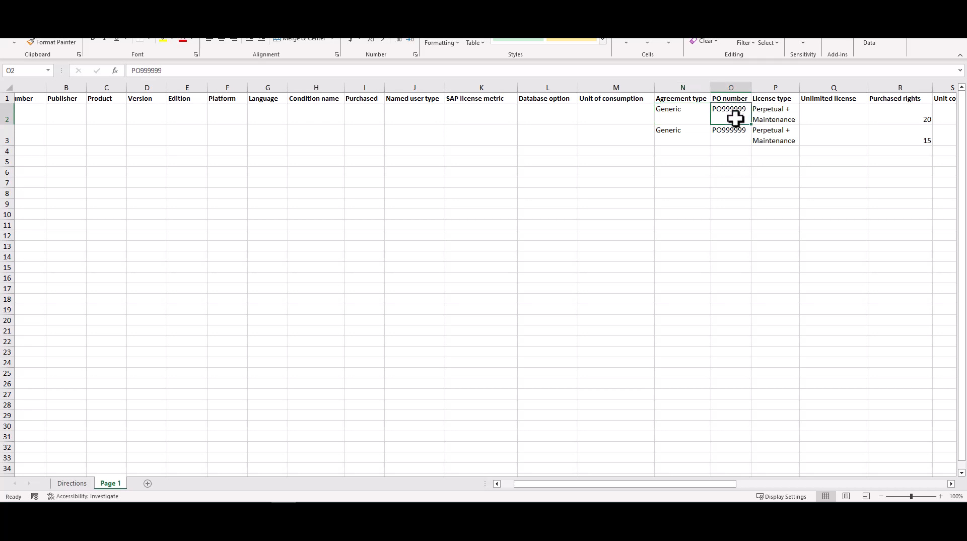
{"action": "left_click", "coordinate": [775, 114]}
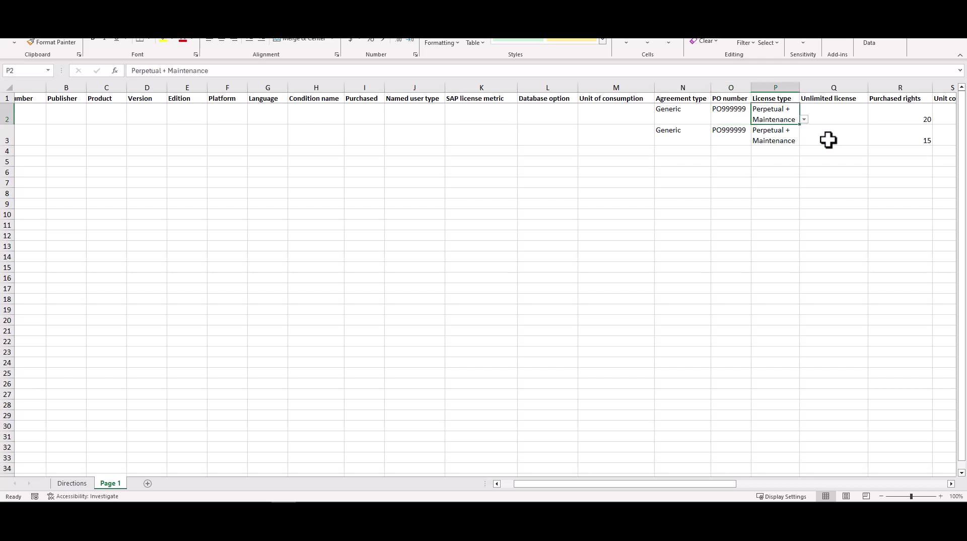
{"action": "mouse_move", "coordinate": [797, 91]}
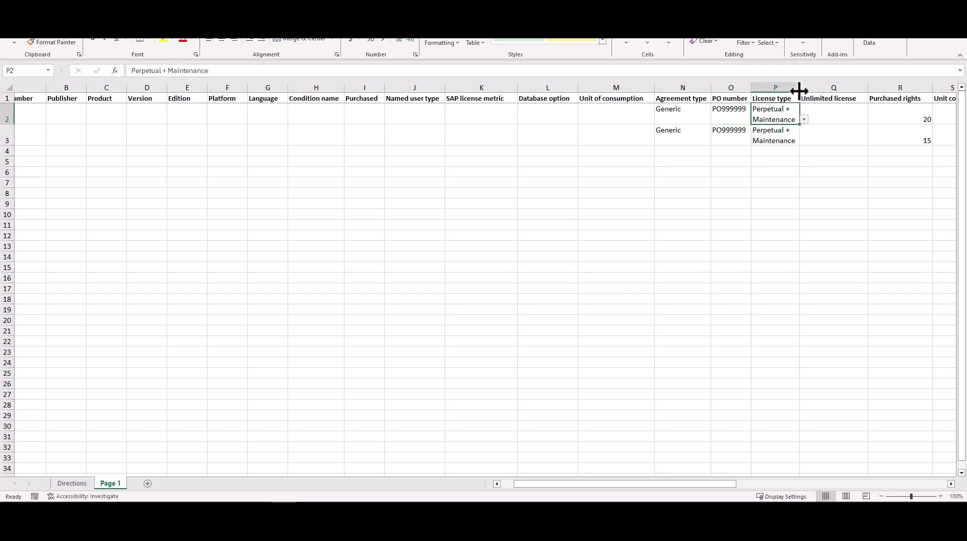
{"action": "mouse_move", "coordinate": [795, 146]}
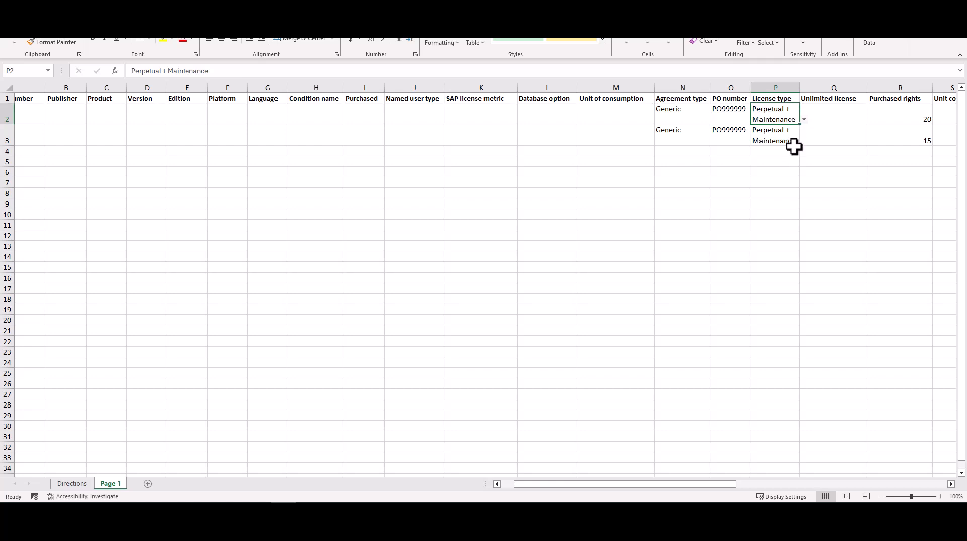
{"action": "left_click", "coordinate": [833, 135]}
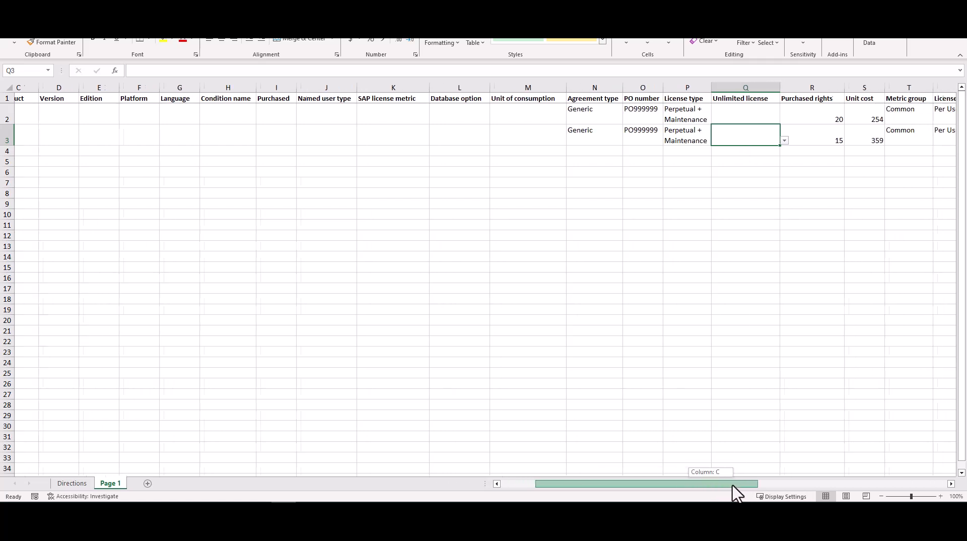
{"action": "scroll", "scroll_direction": "right", "scroll_amount": 3}
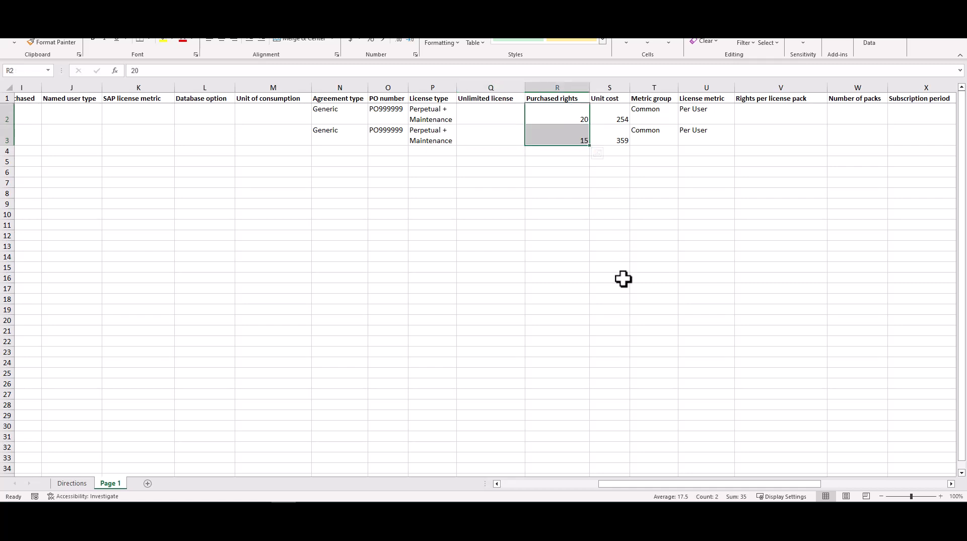
{"action": "mouse_move", "coordinate": [623, 276]}
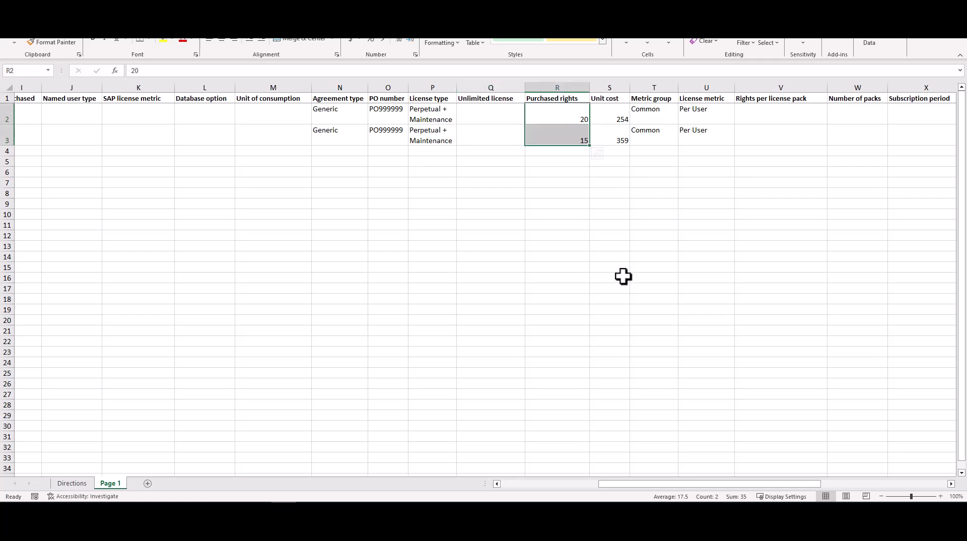
{"action": "left_click", "coordinate": [609, 113]}
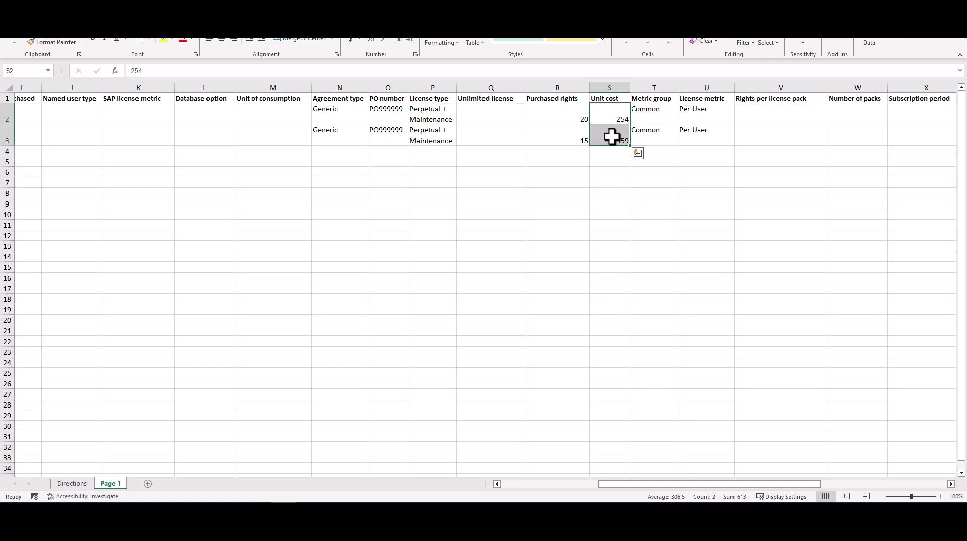
{"action": "mouse_move", "coordinate": [617, 142]}
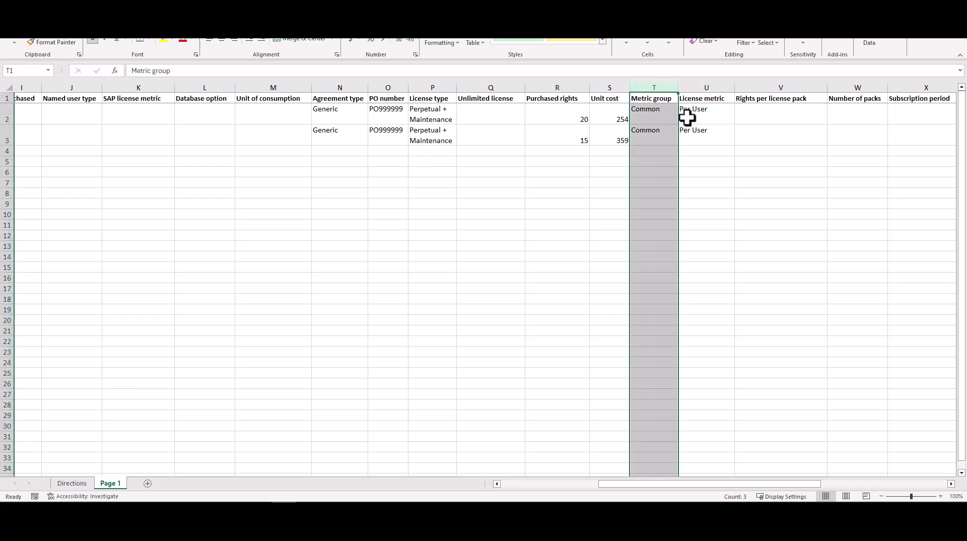
{"action": "left_click", "coordinate": [703, 113]}
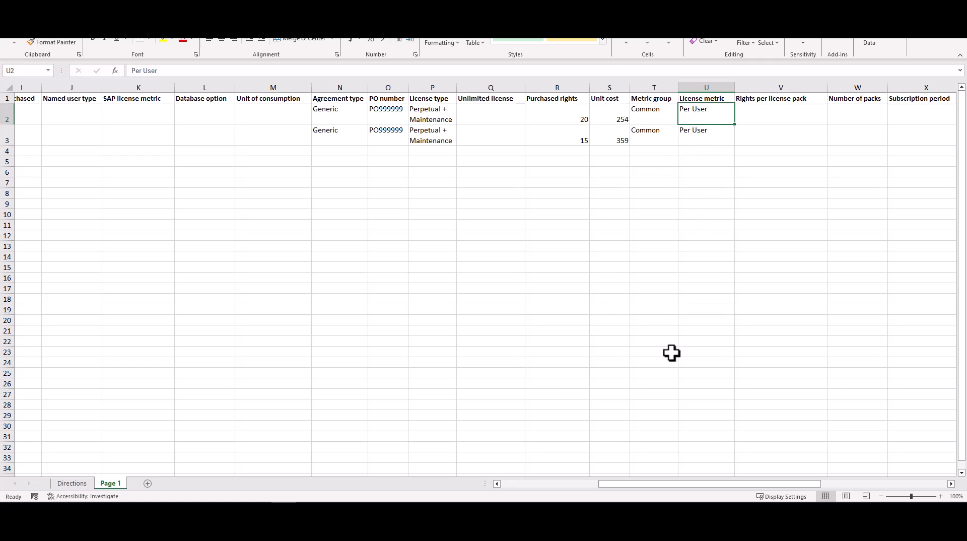
{"action": "mouse_move", "coordinate": [595, 404]}
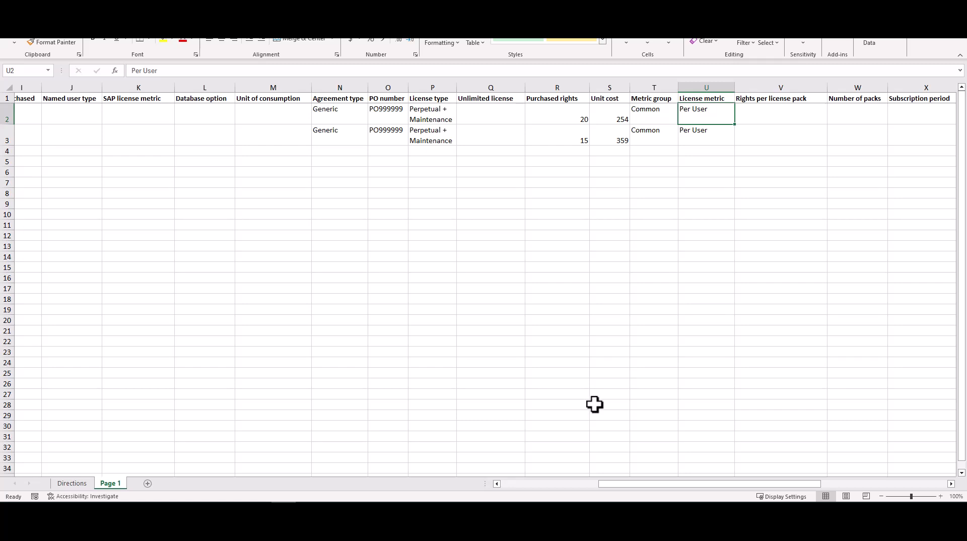
{"action": "mouse_move", "coordinate": [625, 450]}
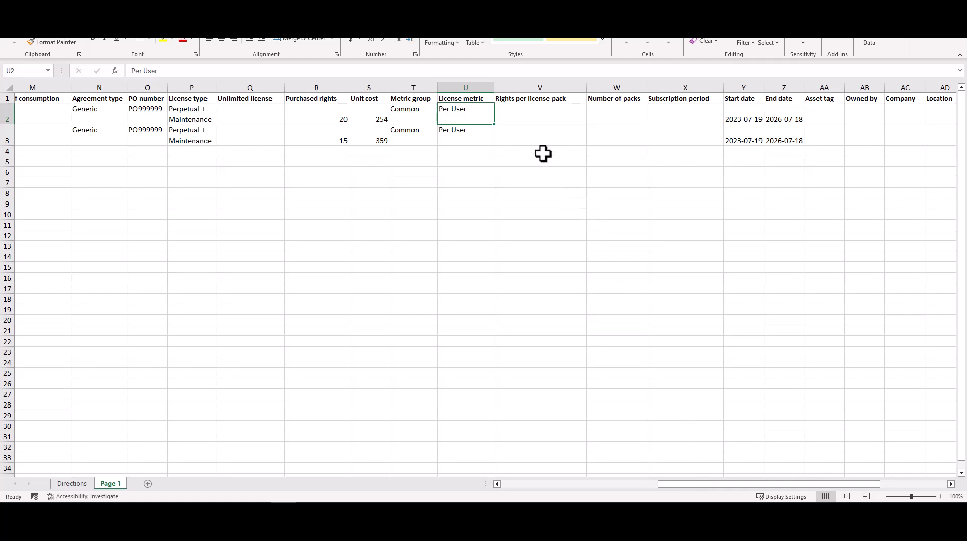
{"action": "left_click", "coordinate": [539, 151]}
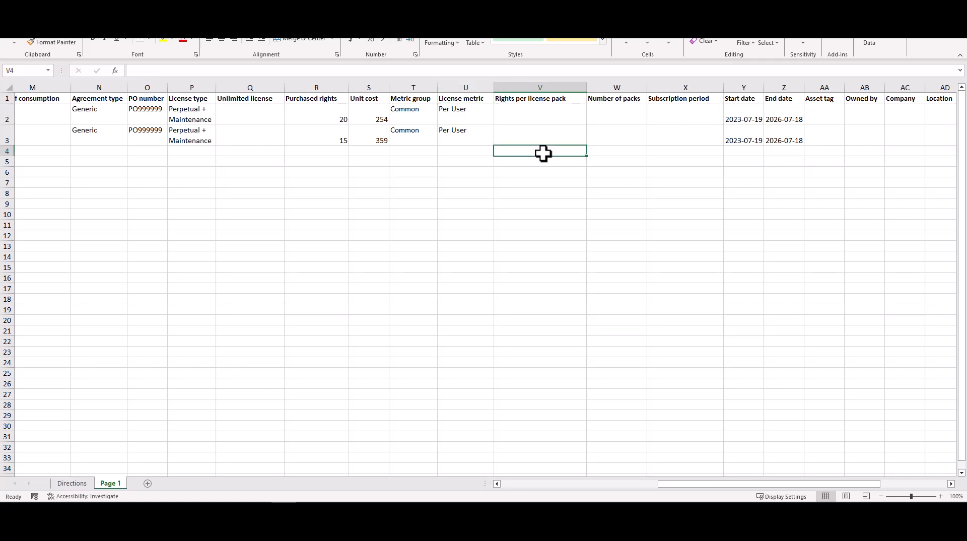
{"action": "type", "text": "2"}
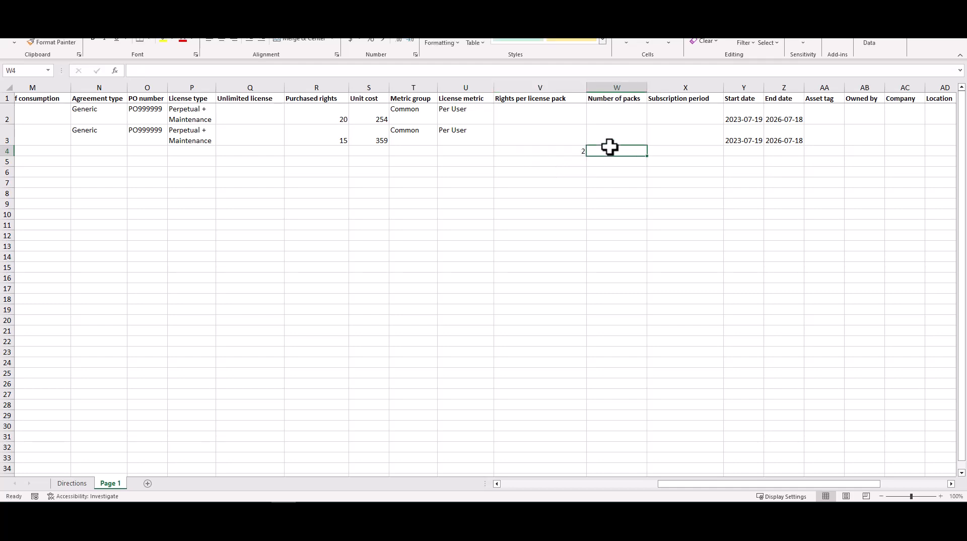
{"action": "type", "text": "10"}
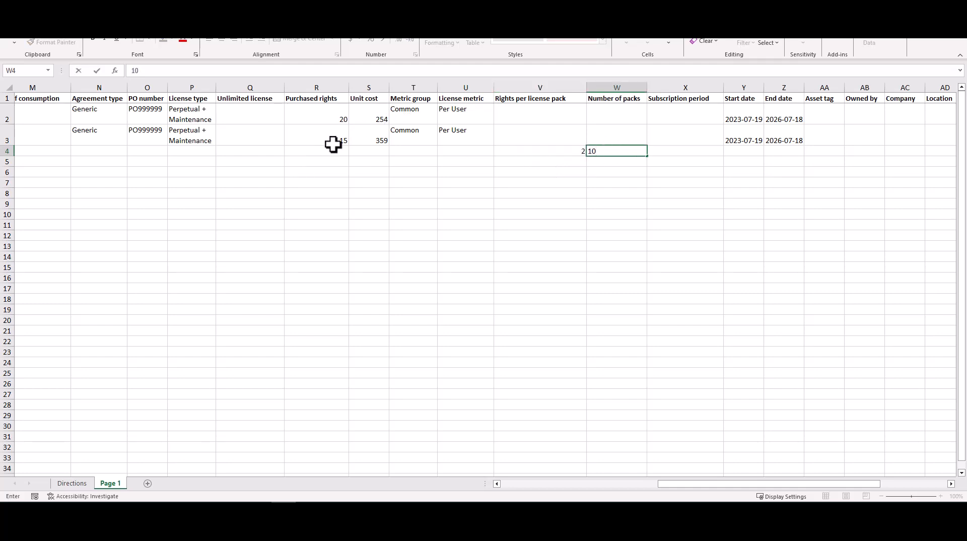
{"action": "mouse_move", "coordinate": [513, 154]}
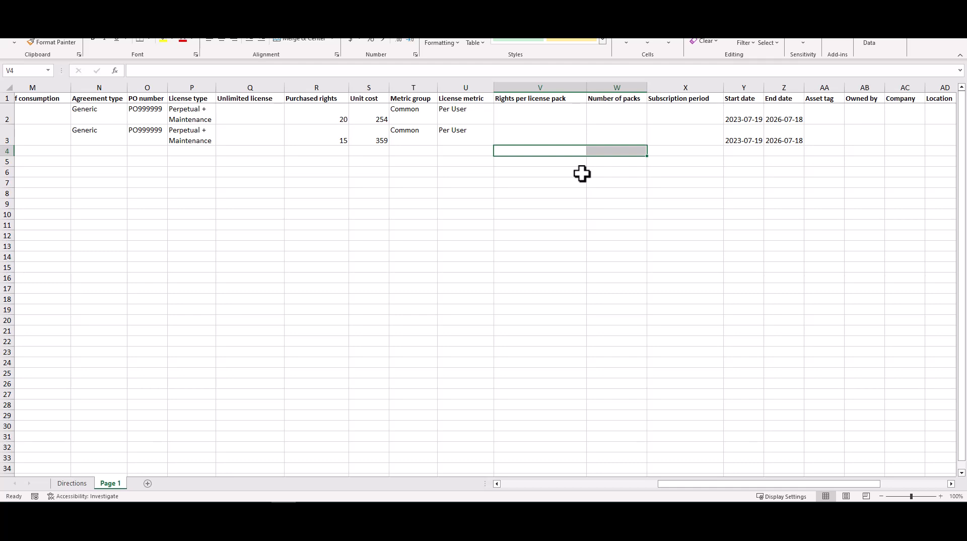
{"action": "mouse_move", "coordinate": [556, 159]}
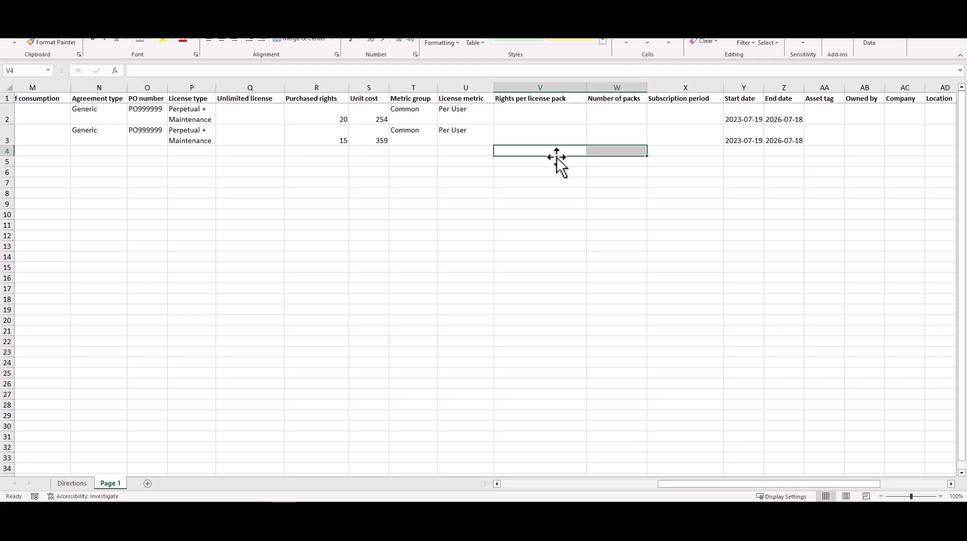
{"action": "mouse_move", "coordinate": [642, 261]}
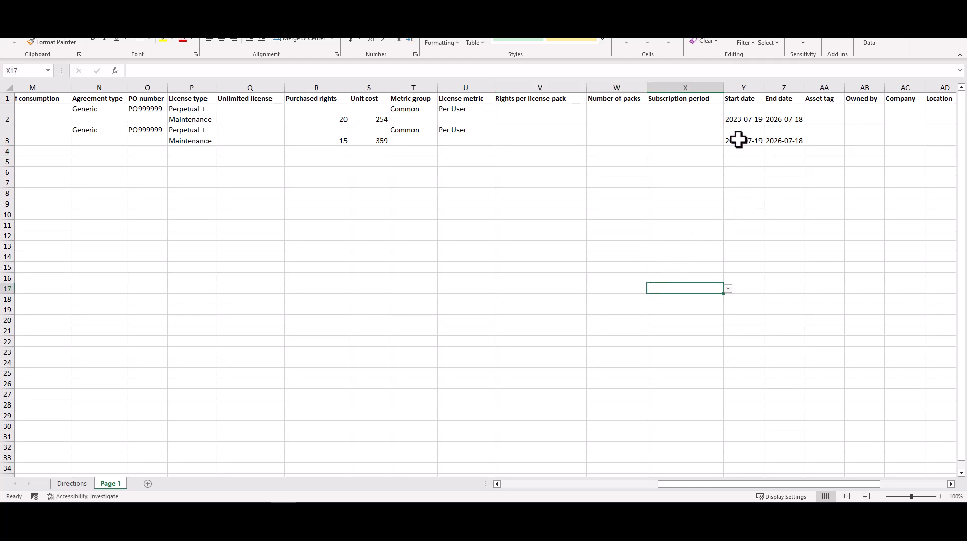
Step: Enter asset tag Bulk1234 in AA2 and Bulk890- in AA3 of the template
{"action": "left_click", "coordinate": [191, 114]}
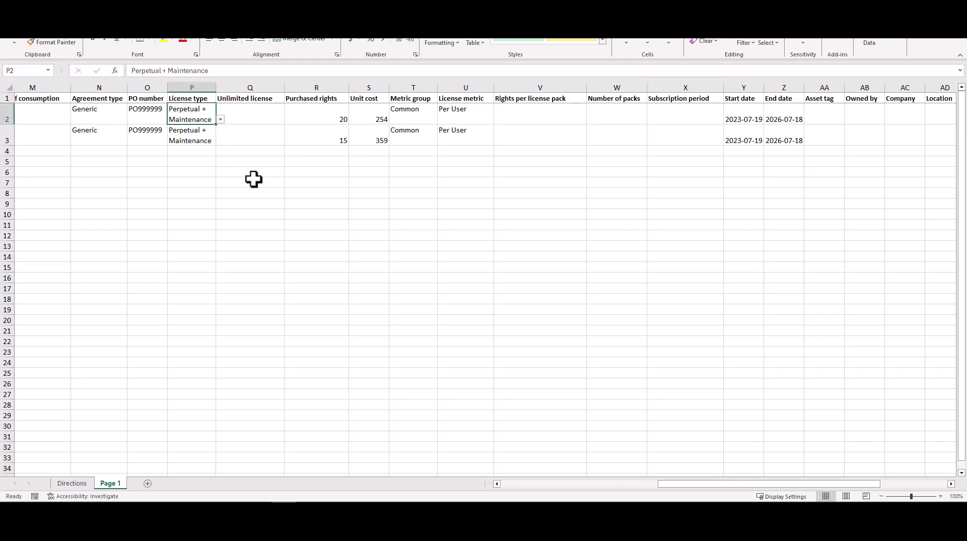
{"action": "mouse_move", "coordinate": [693, 125]}
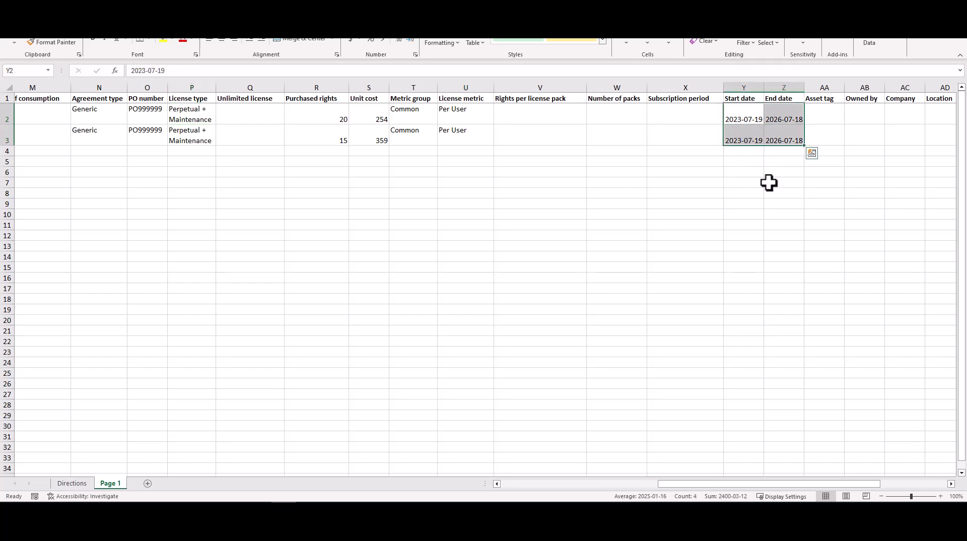
{"action": "mouse_move", "coordinate": [752, 133]}
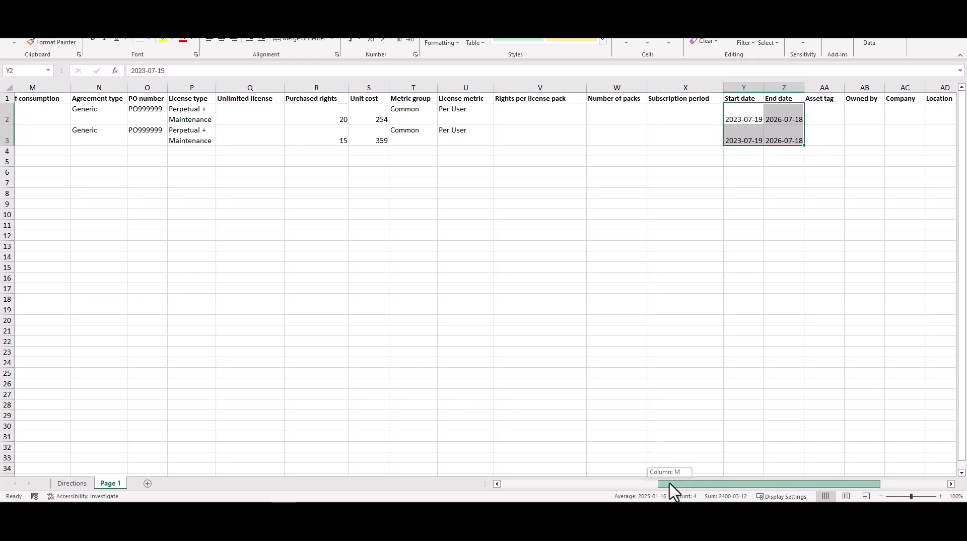
{"action": "scroll", "scroll_direction": "right", "scroll_amount": 3}
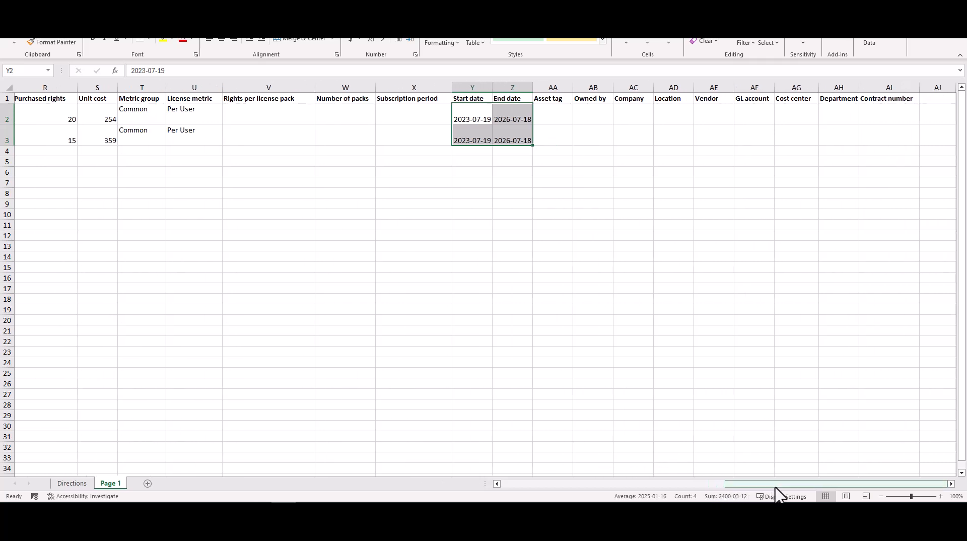
{"action": "type", "text": "B"}
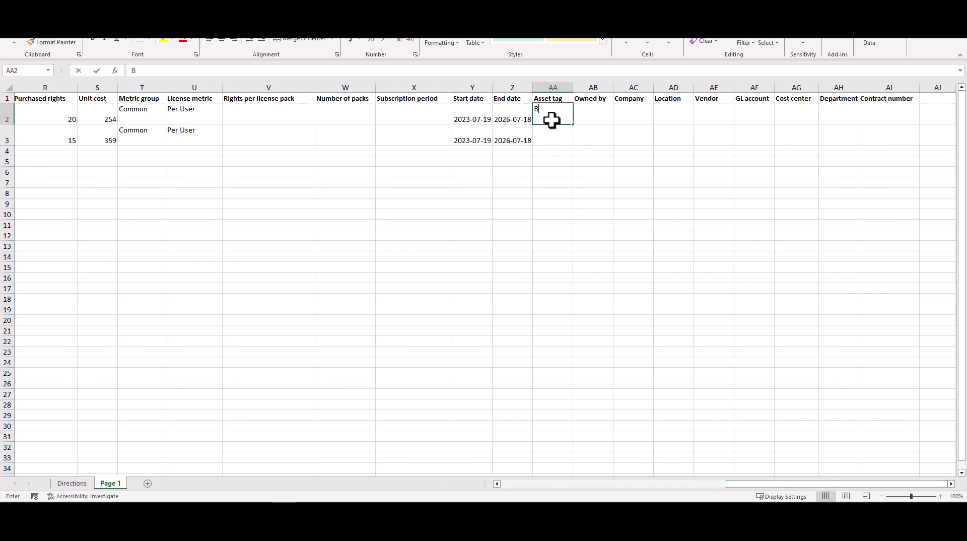
{"action": "type", "text": "ulk1"}
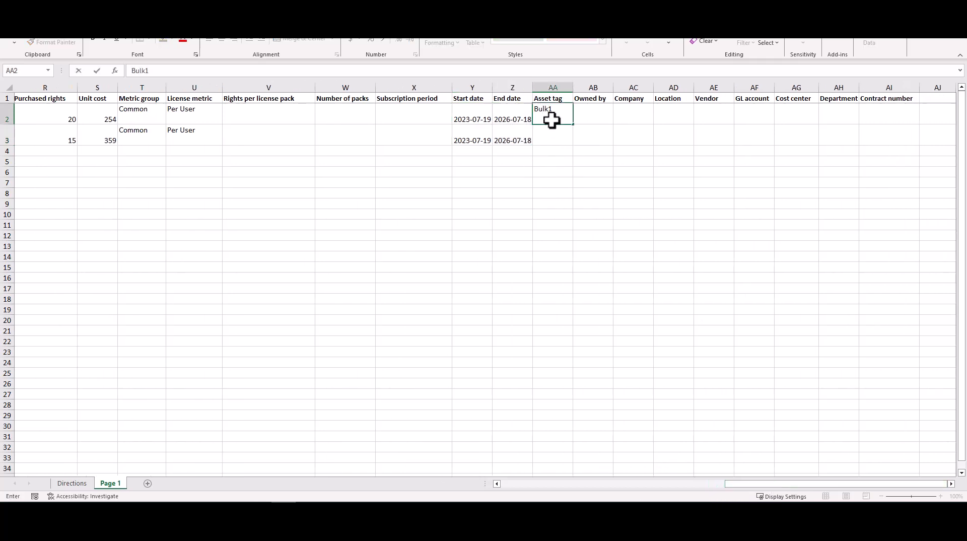
{"action": "type", "text": "234"}
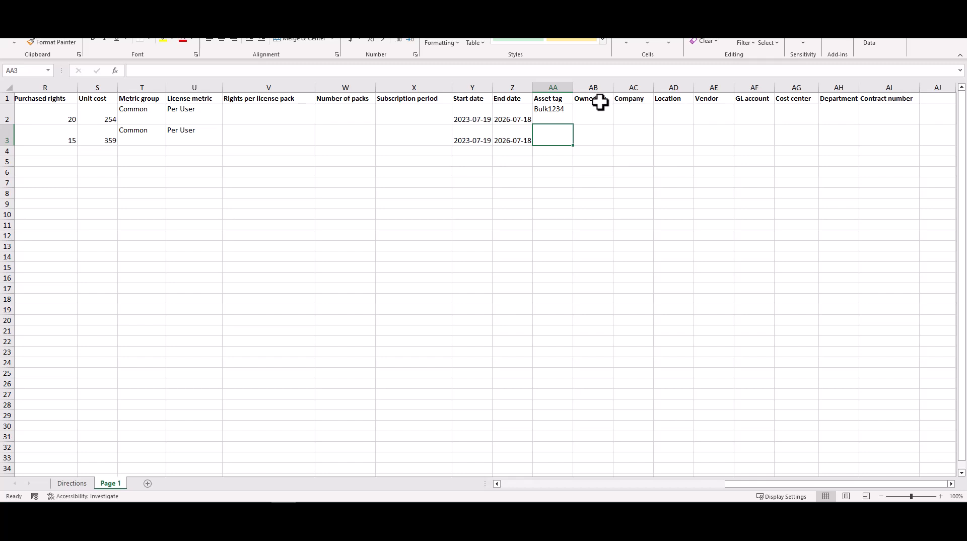
{"action": "type", "text": "Bulk1234"}
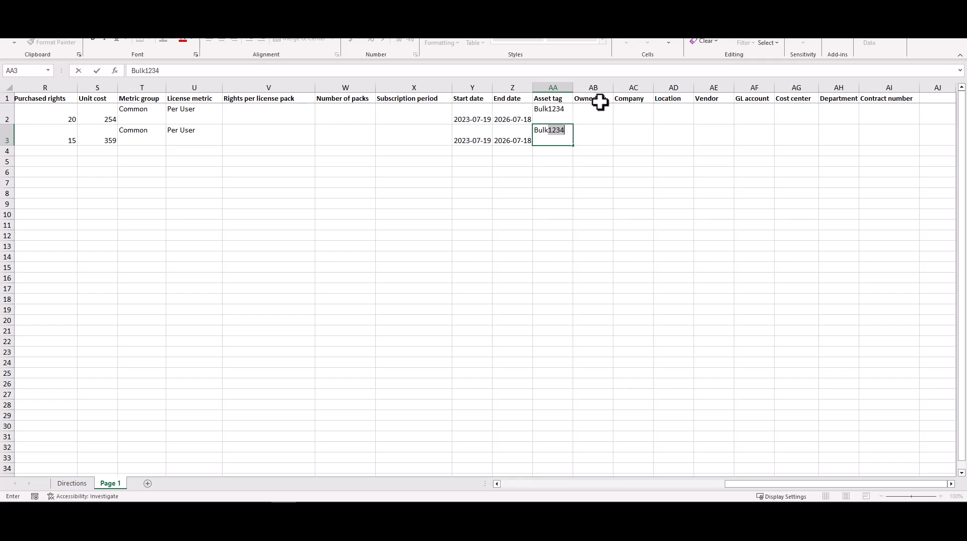
{"action": "type", "text": "Bulk890-"}
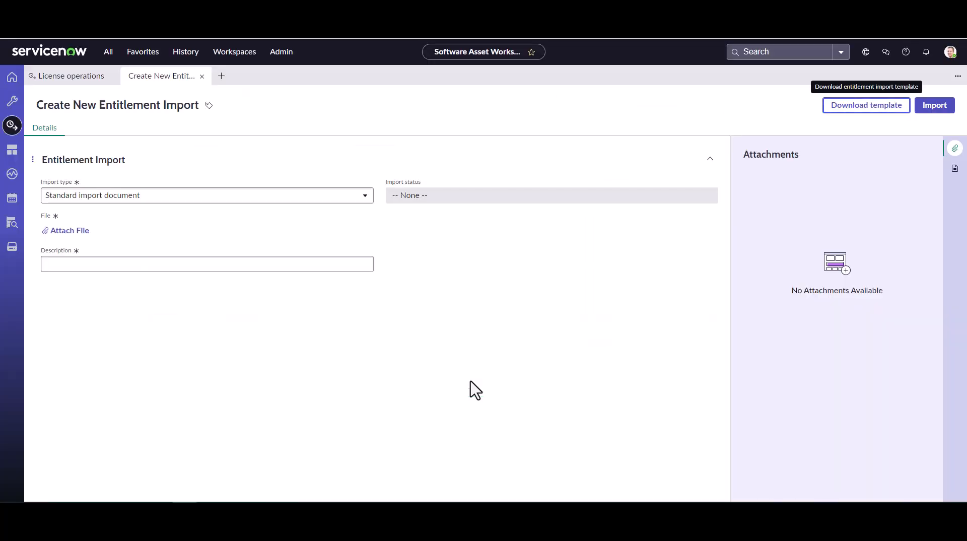
{"action": "mouse_move", "coordinate": [463, 130]}
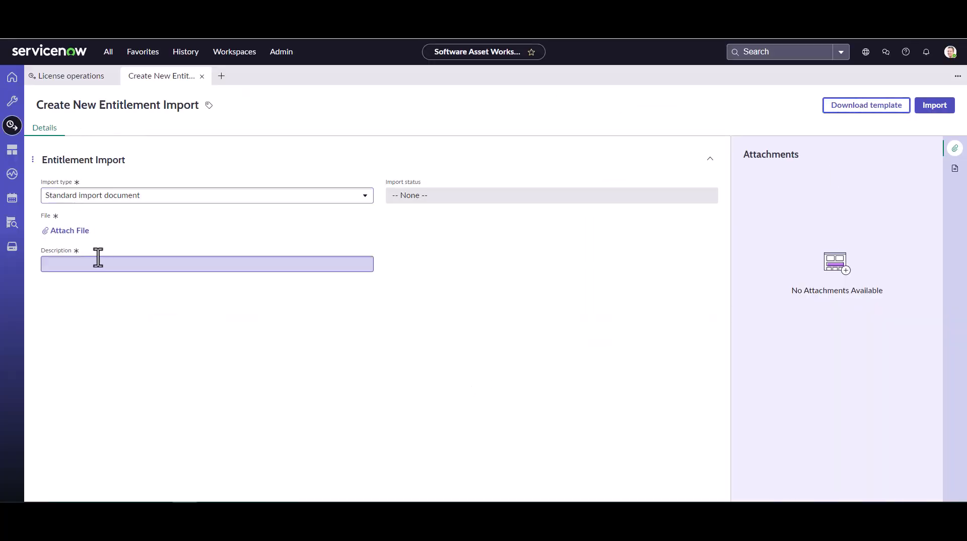
Step: Attach Techsmith_entitlement_import.xlsx to the new entitlement import
{"action": "left_click", "coordinate": [70, 230]}
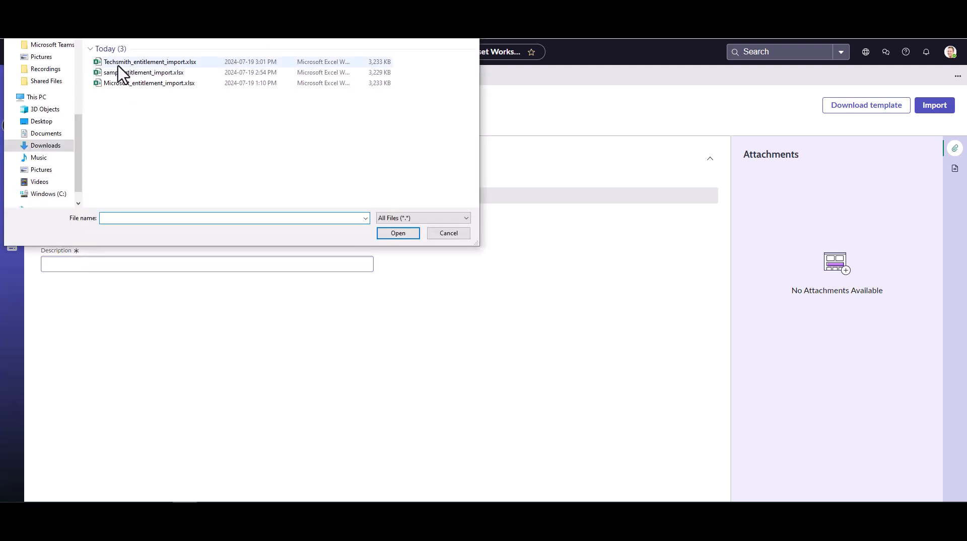
{"action": "left_click", "coordinate": [141, 61]}
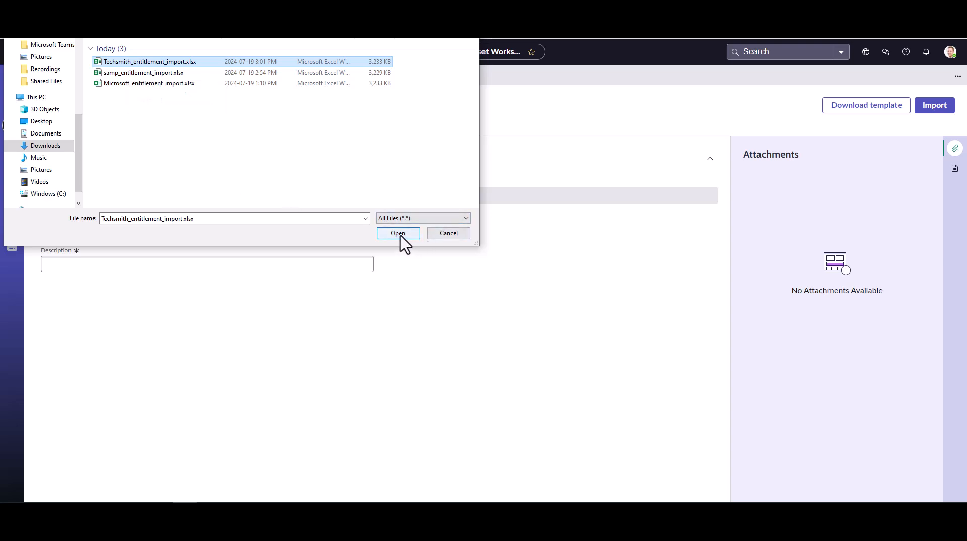
{"action": "left_click", "coordinate": [397, 233]}
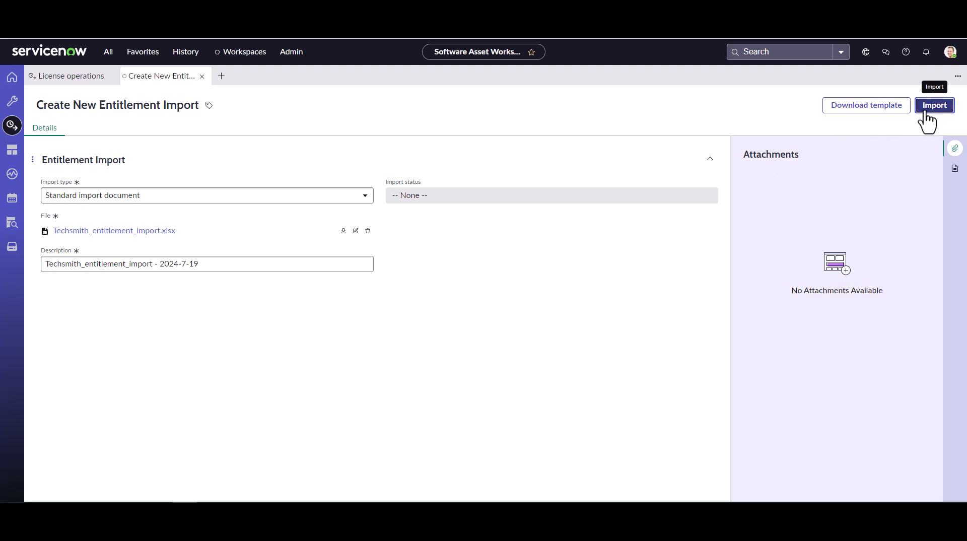
Step: Run the Techsmith import and dismiss the in-progress notice once 2 rows succeed
{"action": "left_click", "coordinate": [934, 105]}
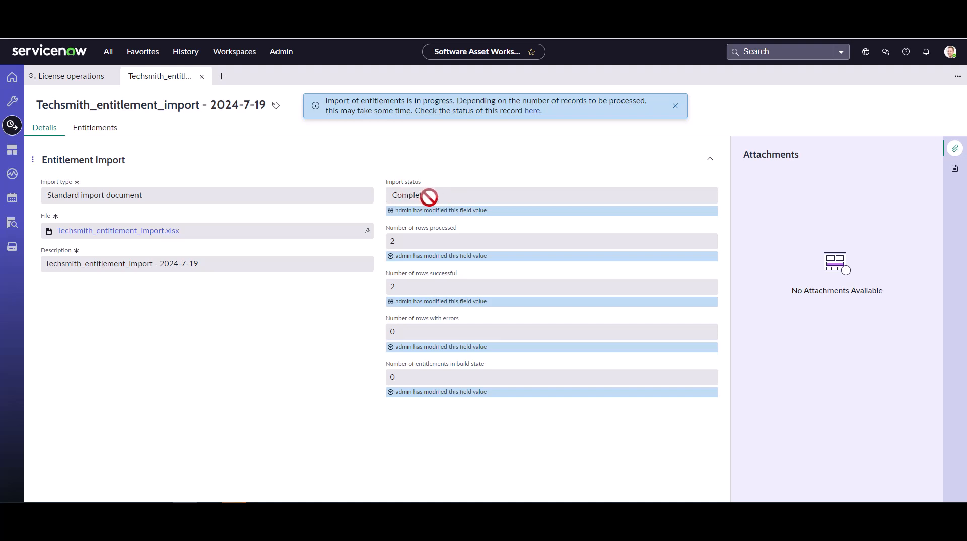
{"action": "mouse_move", "coordinate": [425, 241]}
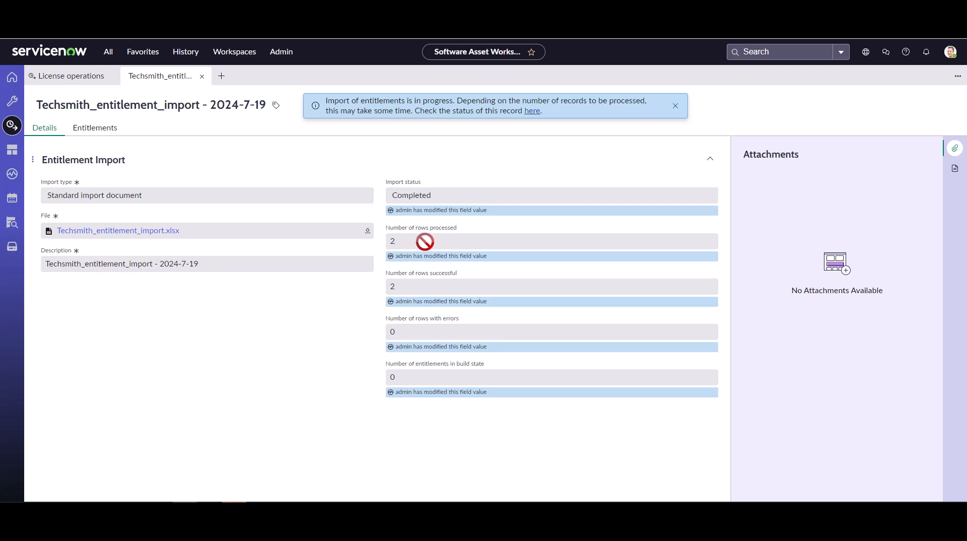
{"action": "mouse_move", "coordinate": [414, 294]}
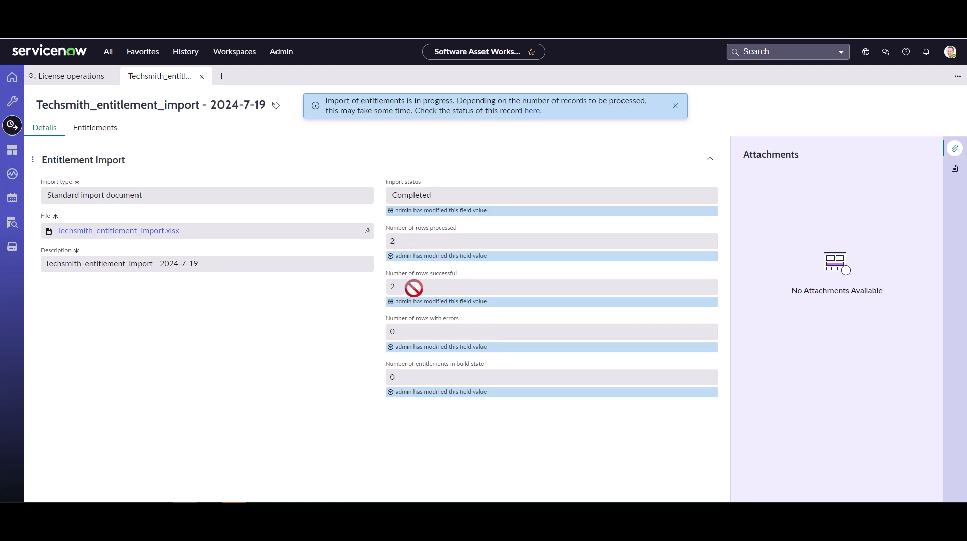
{"action": "mouse_move", "coordinate": [400, 337]}
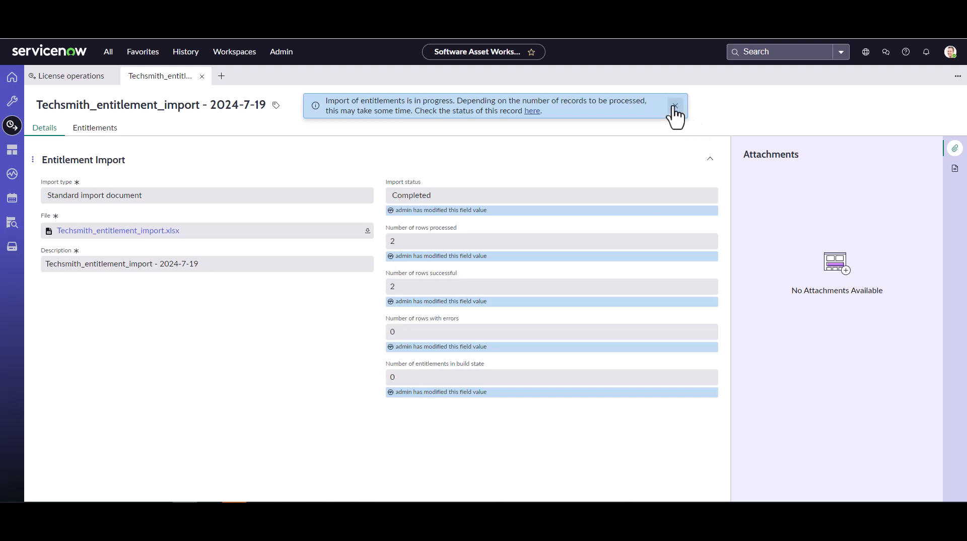
{"action": "left_click", "coordinate": [674, 106]}
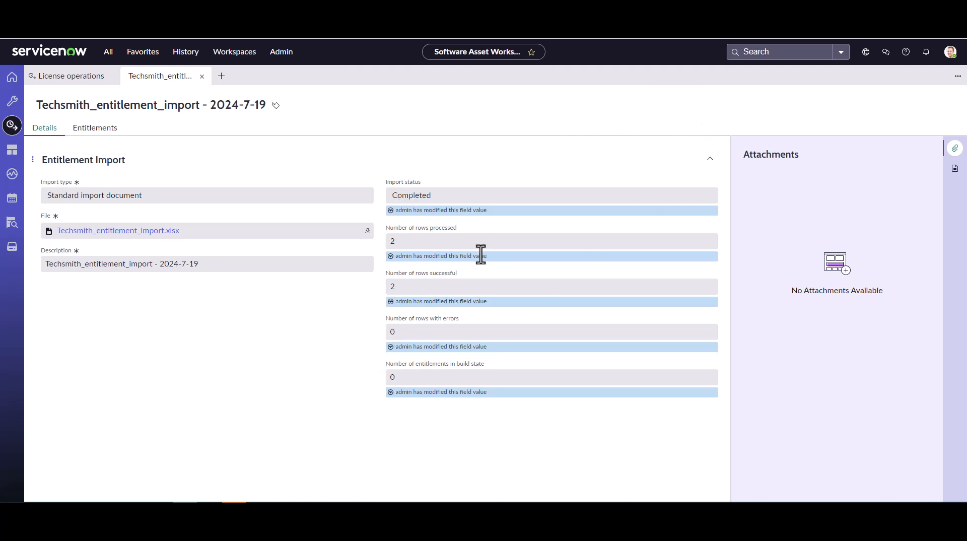
{"action": "mouse_move", "coordinate": [419, 167]}
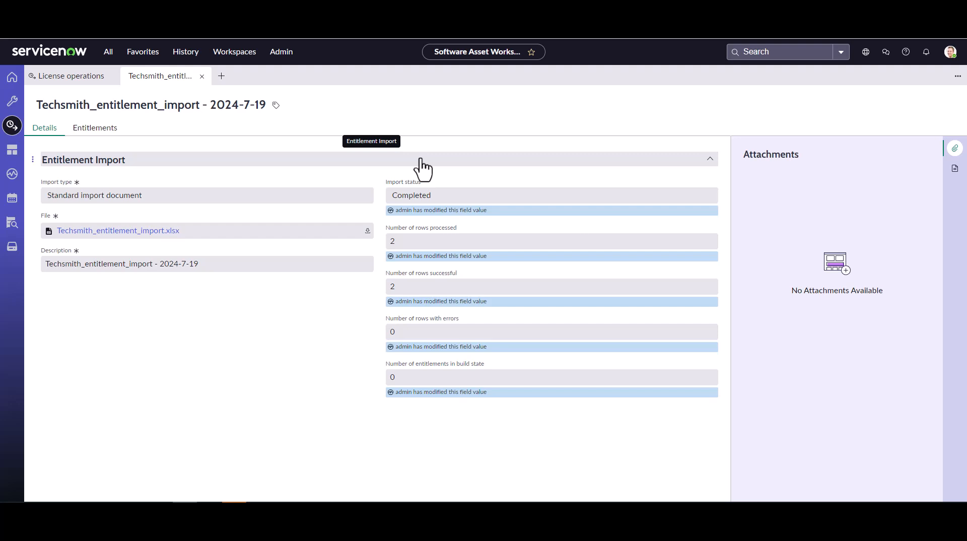
Step: Show the Entitlements (2) tab listing Bulk999 Camtasia 2023 and Bulk1234 SnagIt 2023
{"action": "left_click", "coordinate": [95, 128]}
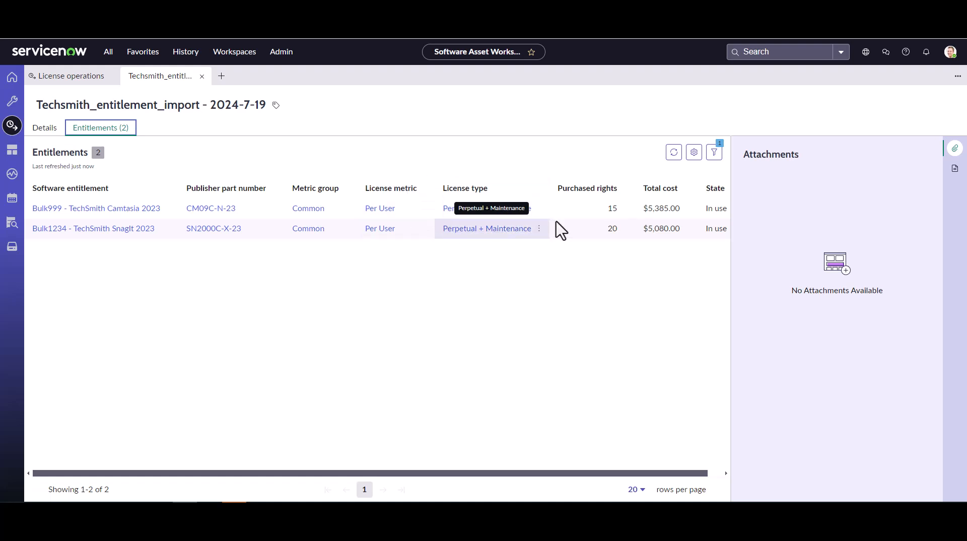
{"action": "mouse_move", "coordinate": [667, 251]}
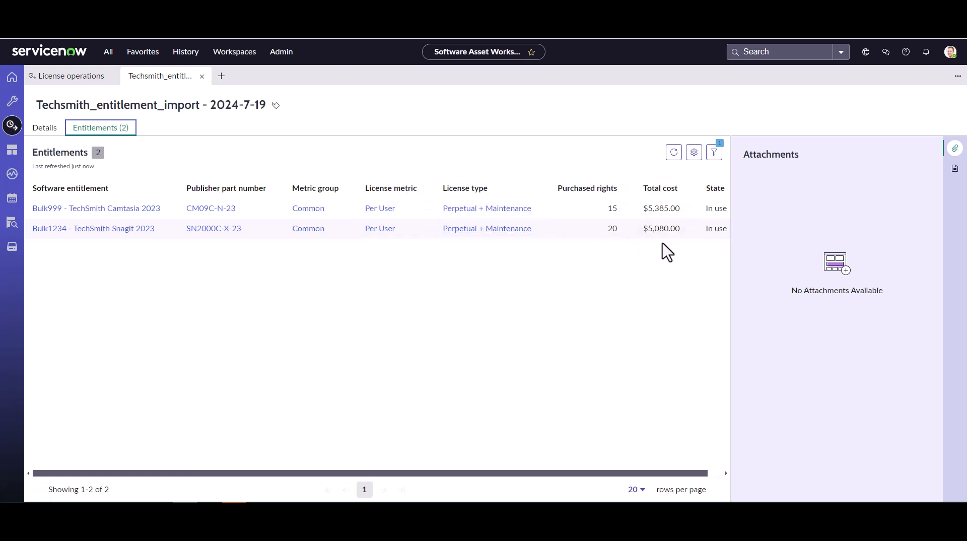
{"action": "mouse_move", "coordinate": [715, 232]}
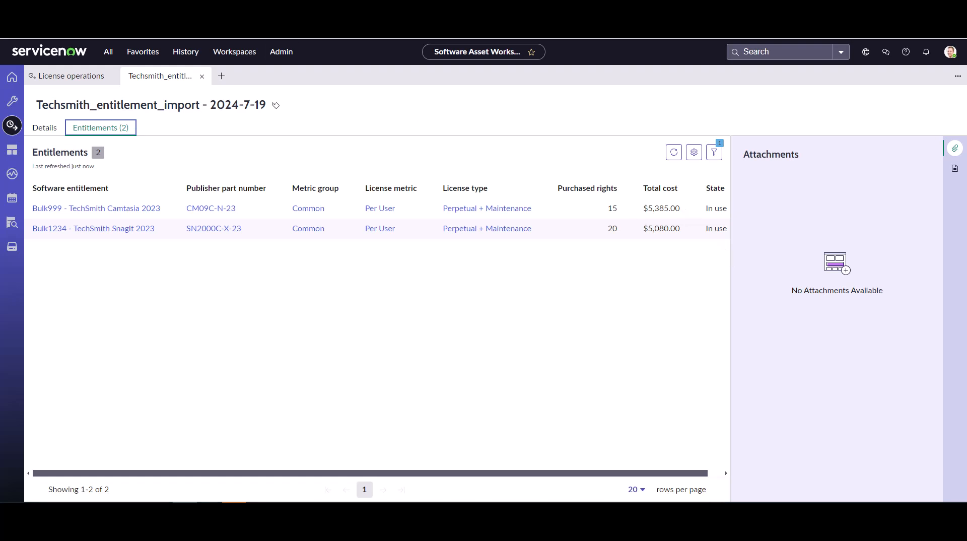
Step: Open the Entitlement import error list under Licensing to confirm it has no records
{"action": "left_click", "coordinate": [71, 75]}
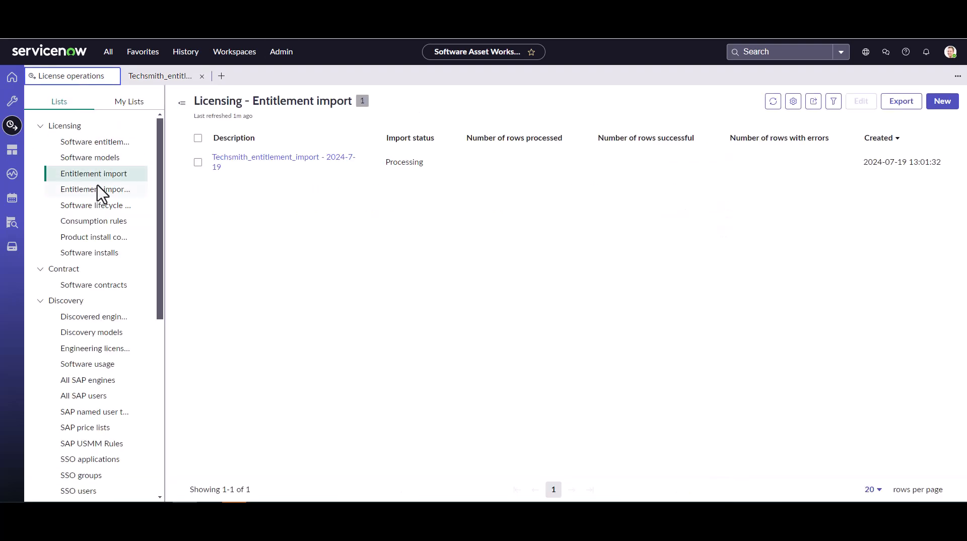
{"action": "left_click", "coordinate": [94, 189]}
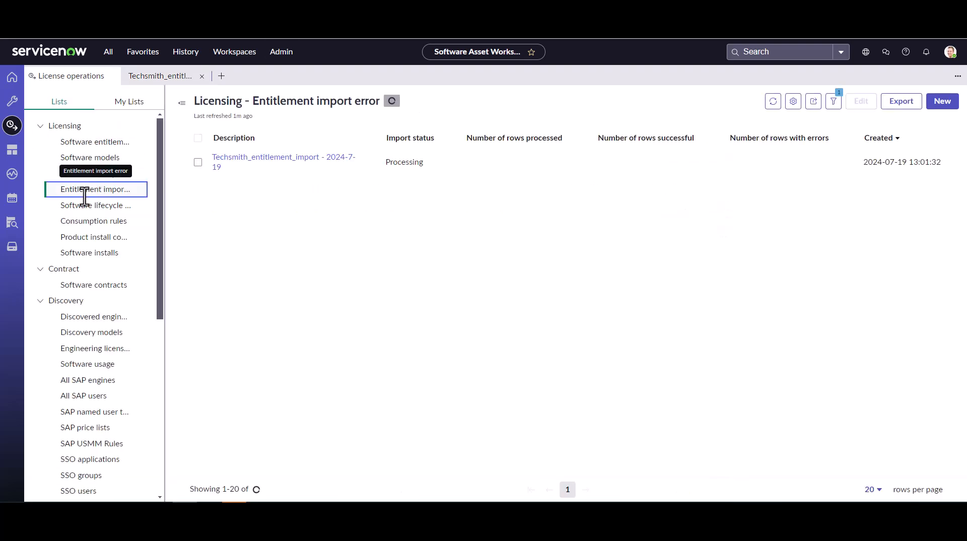
{"action": "left_click", "coordinate": [95, 189]}
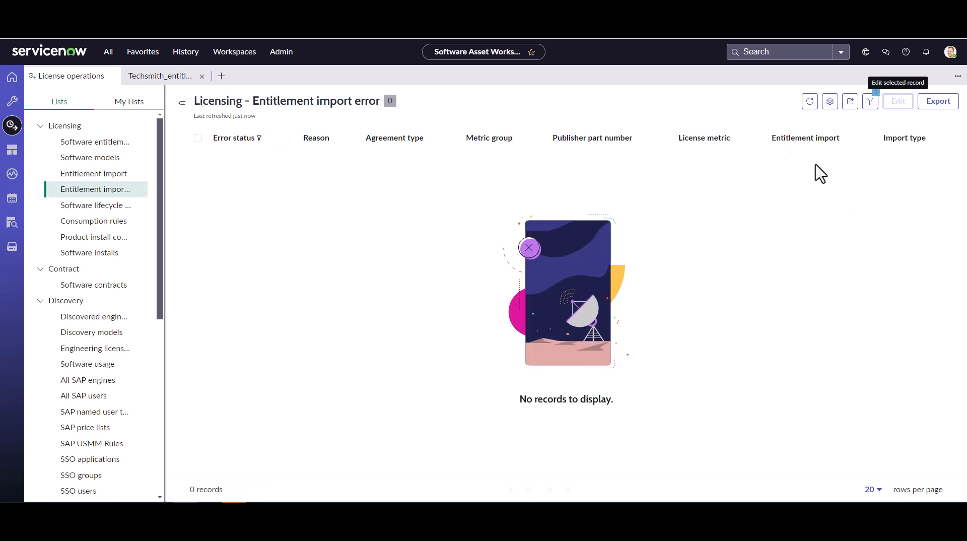
{"action": "mouse_move", "coordinate": [727, 379]}
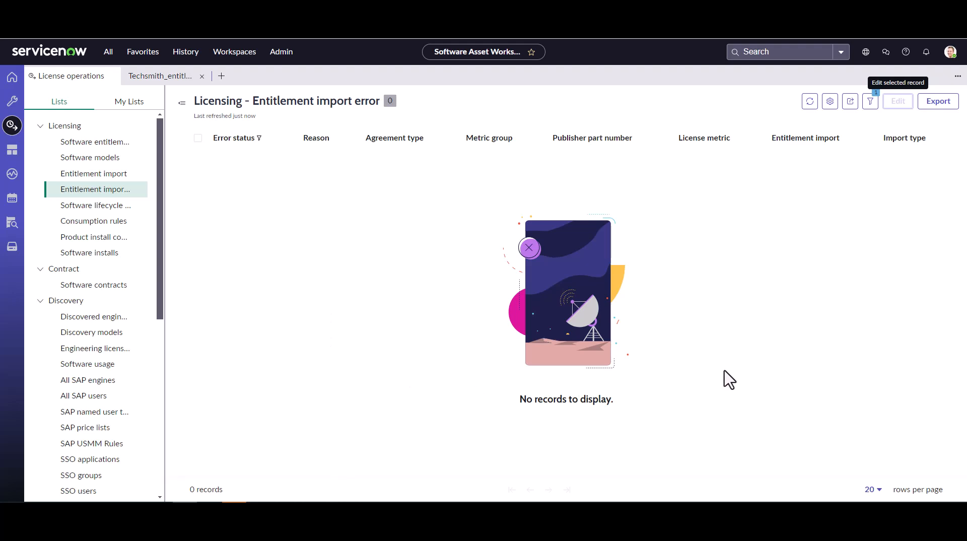
{"action": "mouse_move", "coordinate": [292, 211]}
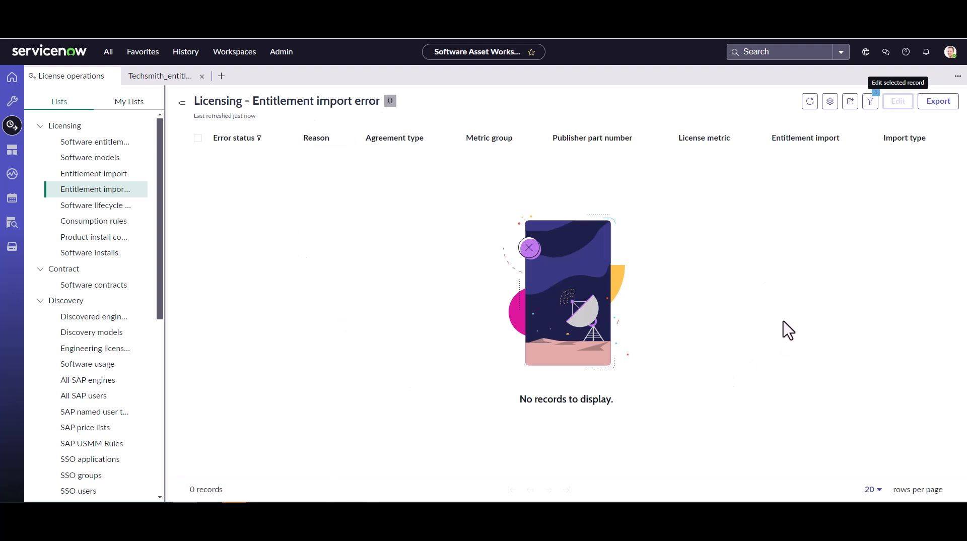
{"action": "mouse_move", "coordinate": [769, 223]}
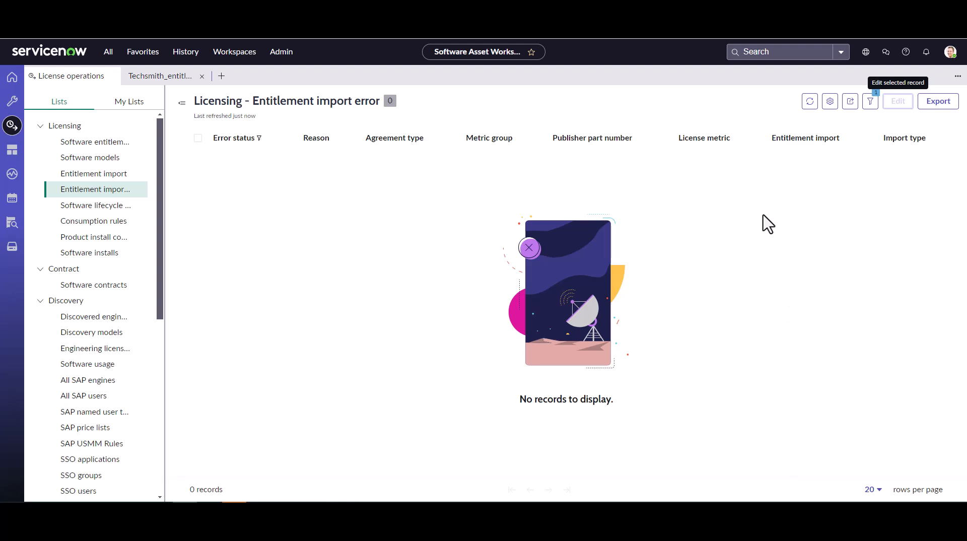